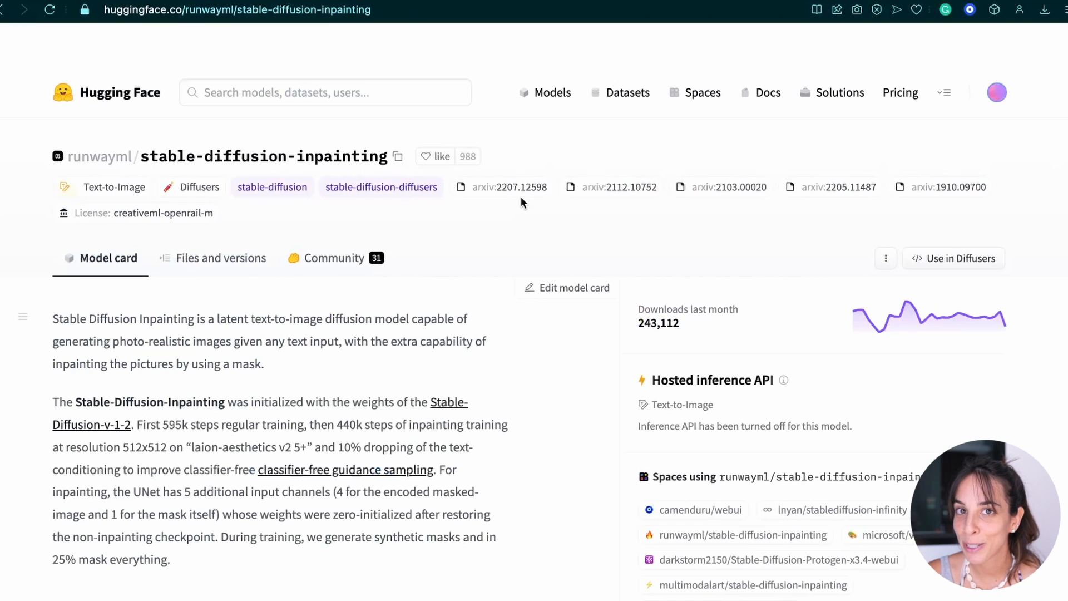
- Scroll the stable-diffusion-v1-5 model card down to its .ckpt download weights and back up
{"action": "scroll", "scroll_direction": "down", "scroll_amount": 3}
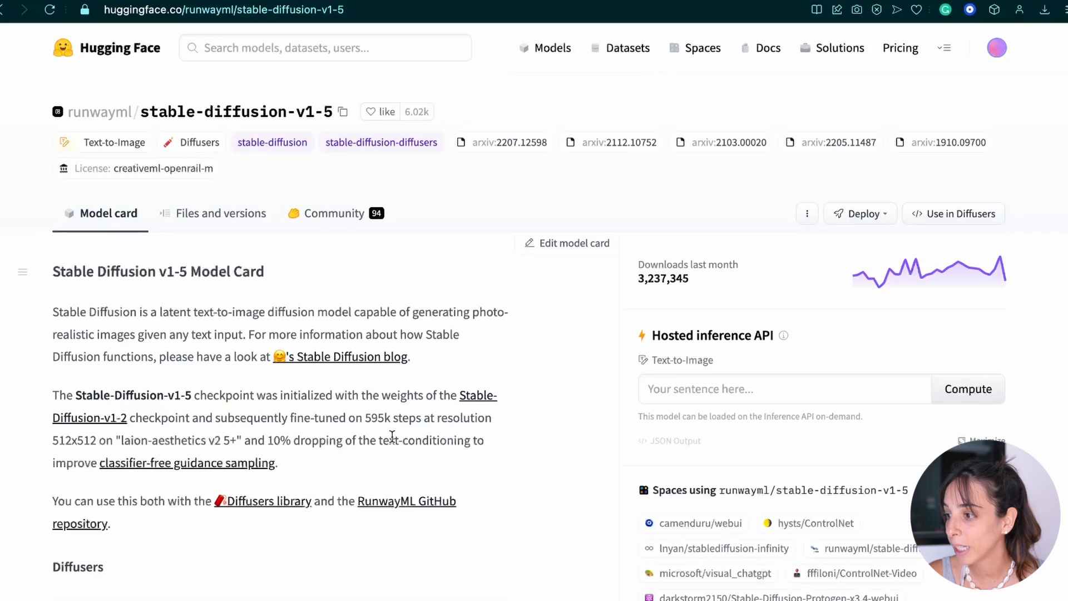
{"action": "scroll", "scroll_direction": "down", "scroll_amount": 3}
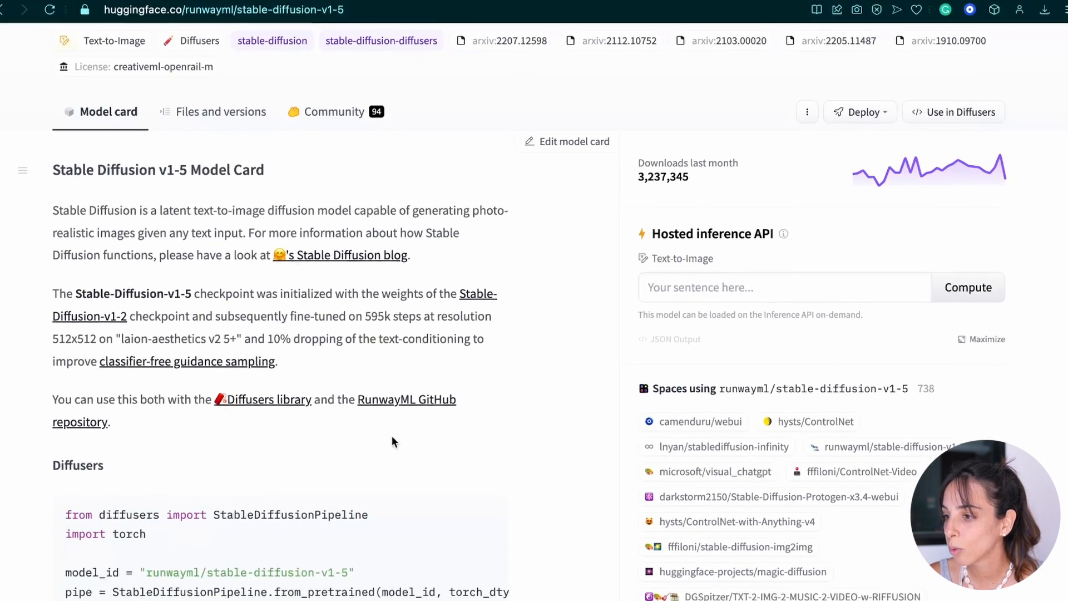
{"action": "scroll", "scroll_direction": "down", "scroll_amount": 3}
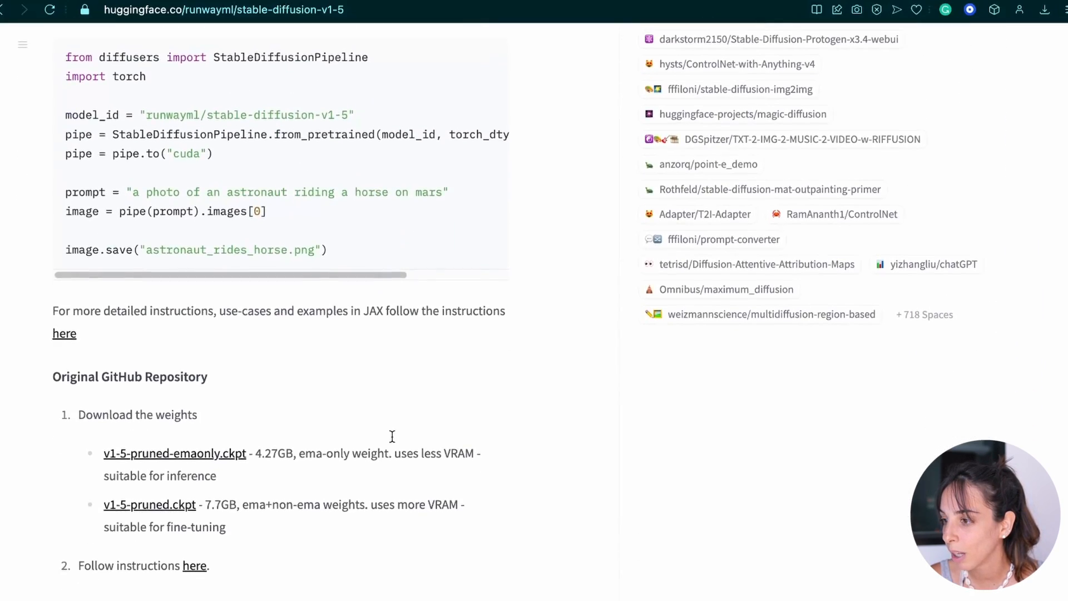
{"action": "scroll", "scroll_direction": "down", "scroll_amount": 3}
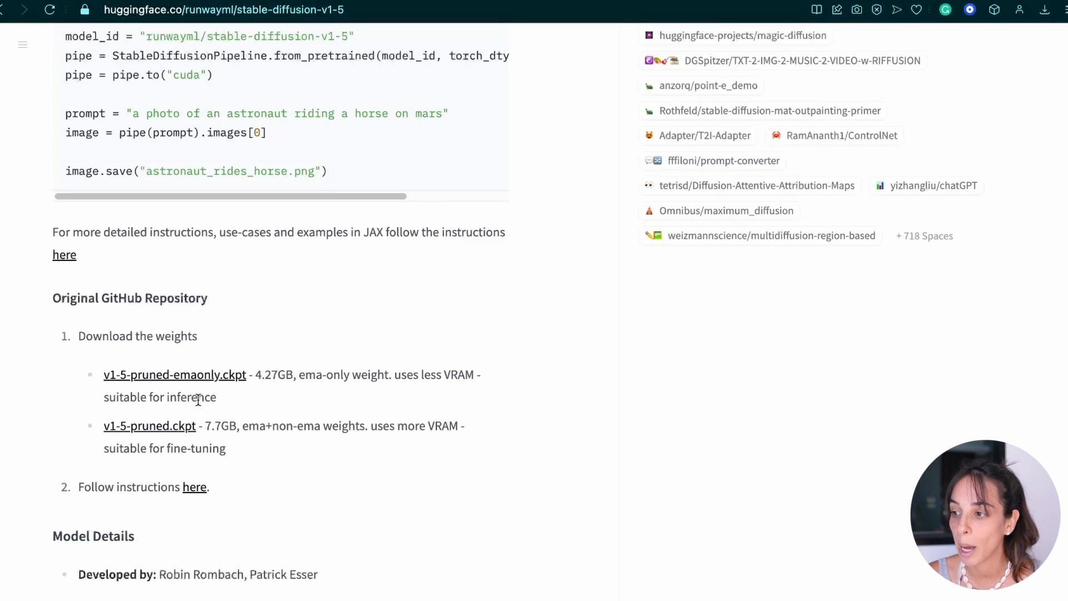
{"action": "scroll", "scroll_direction": "up", "scroll_amount": 3}
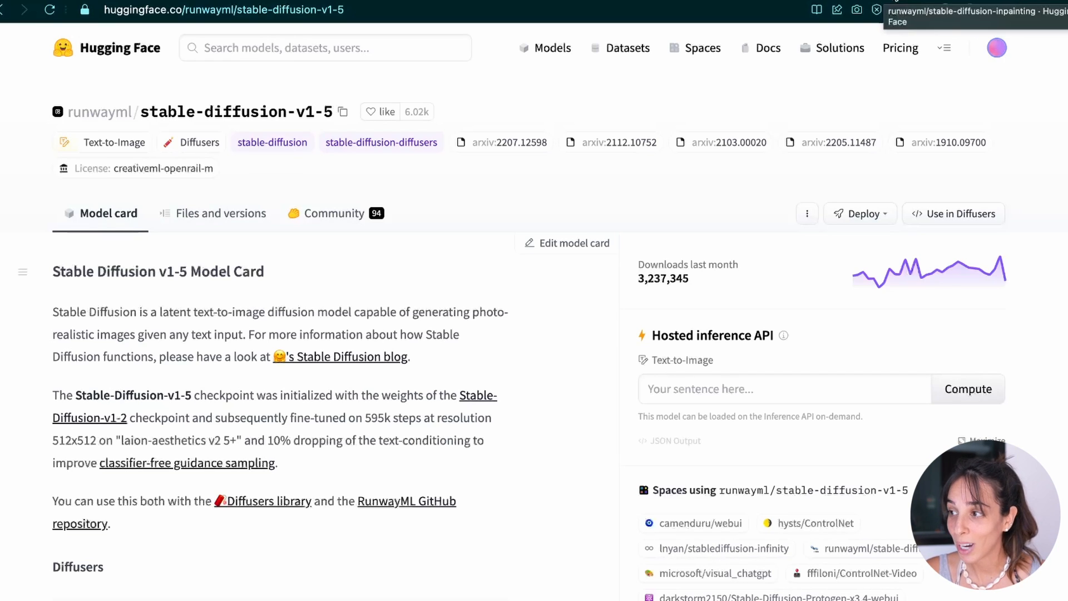
- Search 'inpain', open runwayml/stable-diffusion-inpainting, and scroll to the sd-v1-5-inpainting.ckpt link
{"action": "left_click", "coordinate": [301, 47]}
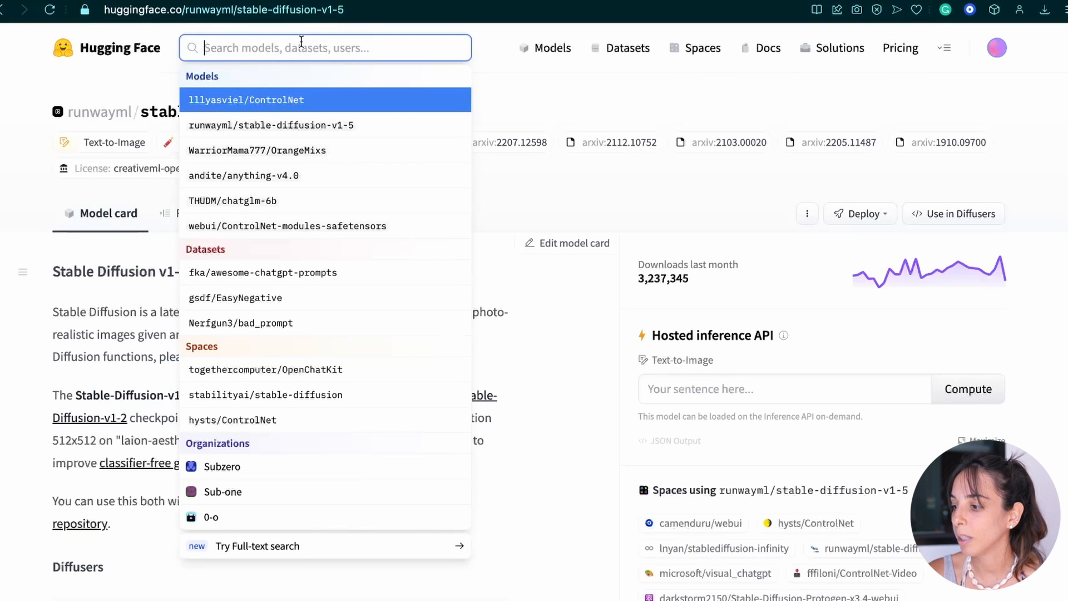
{"action": "type", "text": "inpain"}
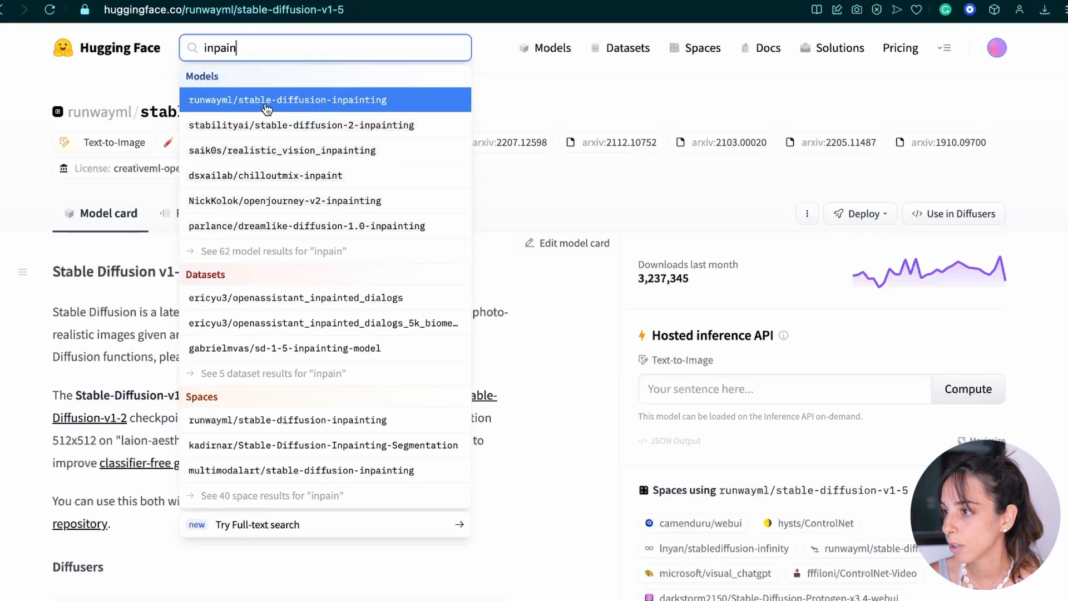
{"action": "left_click", "coordinate": [287, 100]}
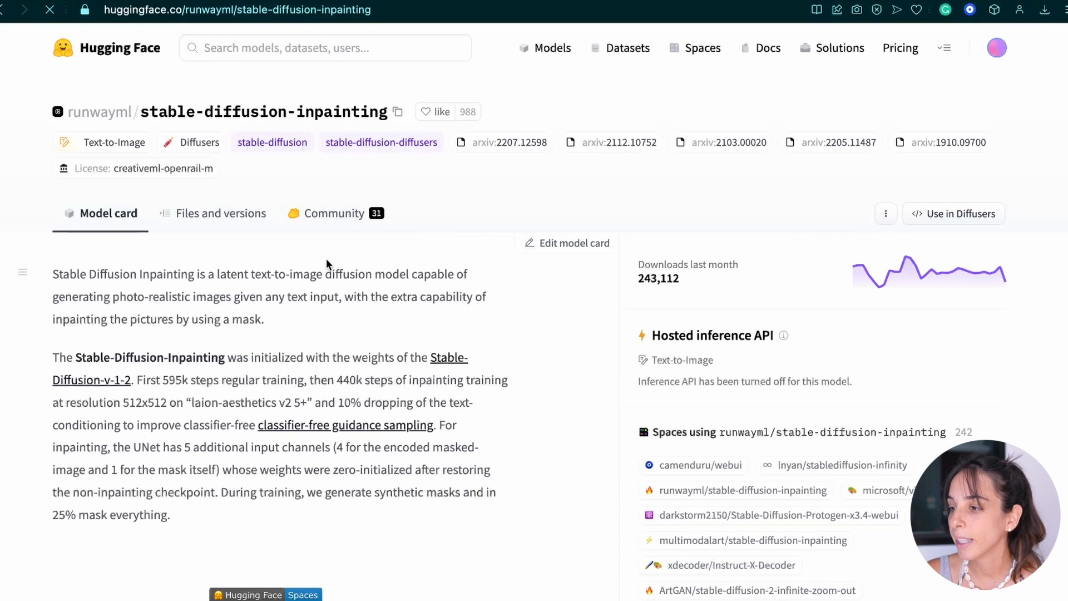
{"action": "scroll", "scroll_direction": "down", "scroll_amount": 3}
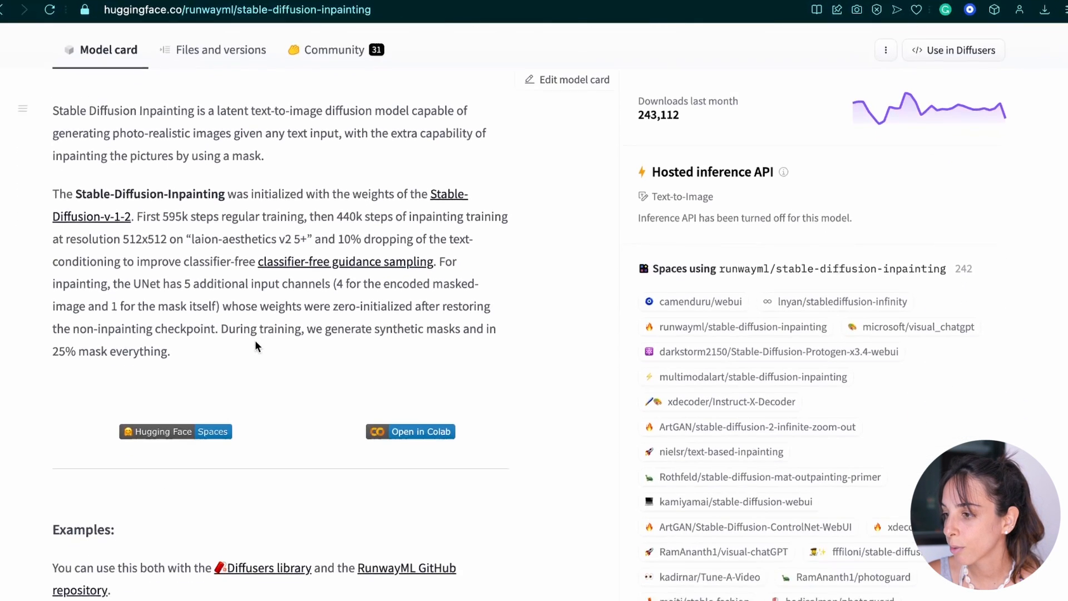
{"action": "scroll", "scroll_direction": "down", "scroll_amount": 3}
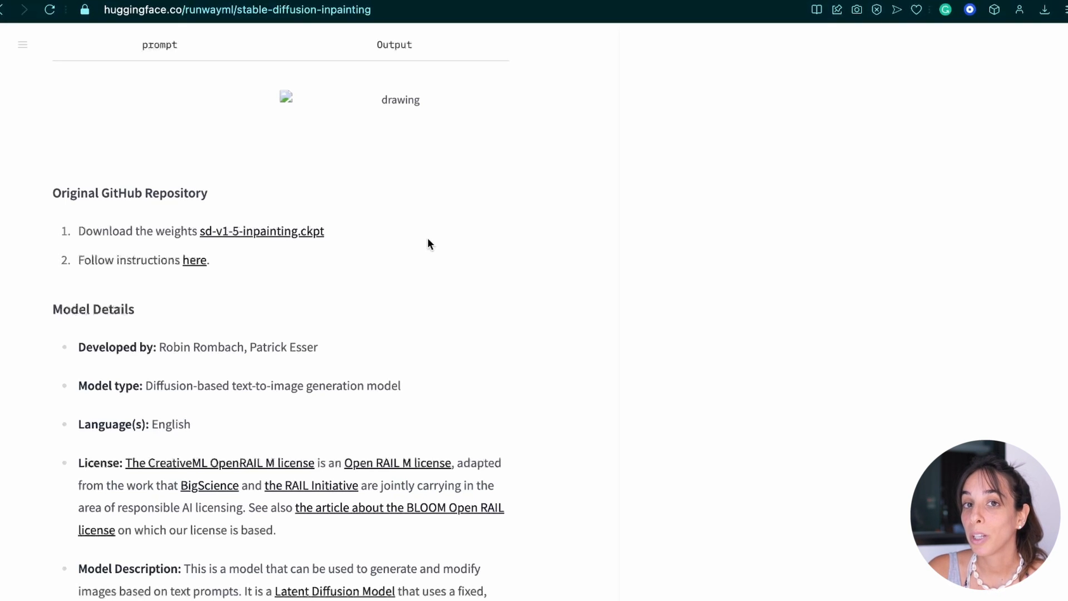
{"action": "mouse_move", "coordinate": [597, 201]}
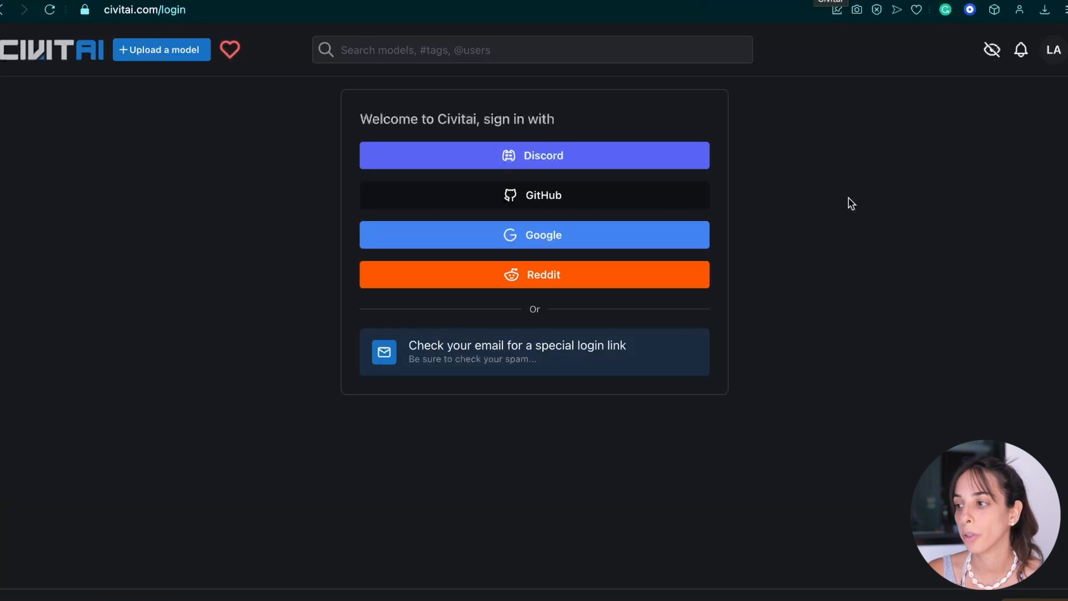
{"action": "mouse_move", "coordinate": [765, 248]}
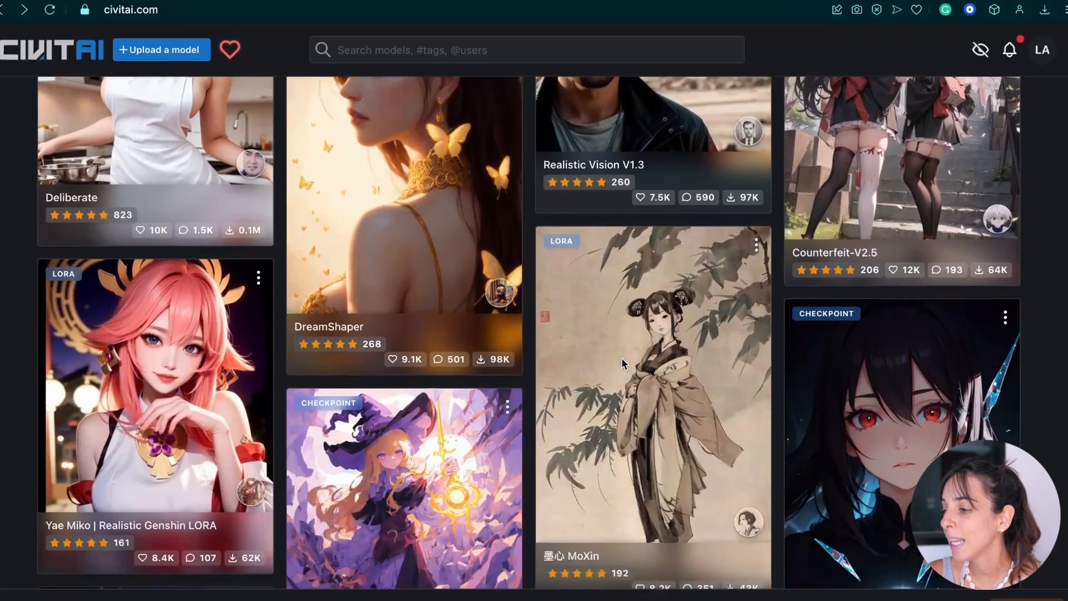
- Change the Civitai model gallery sort from Highest Rated to Most Downloaded
{"action": "scroll", "scroll_direction": "down", "scroll_amount": 3}
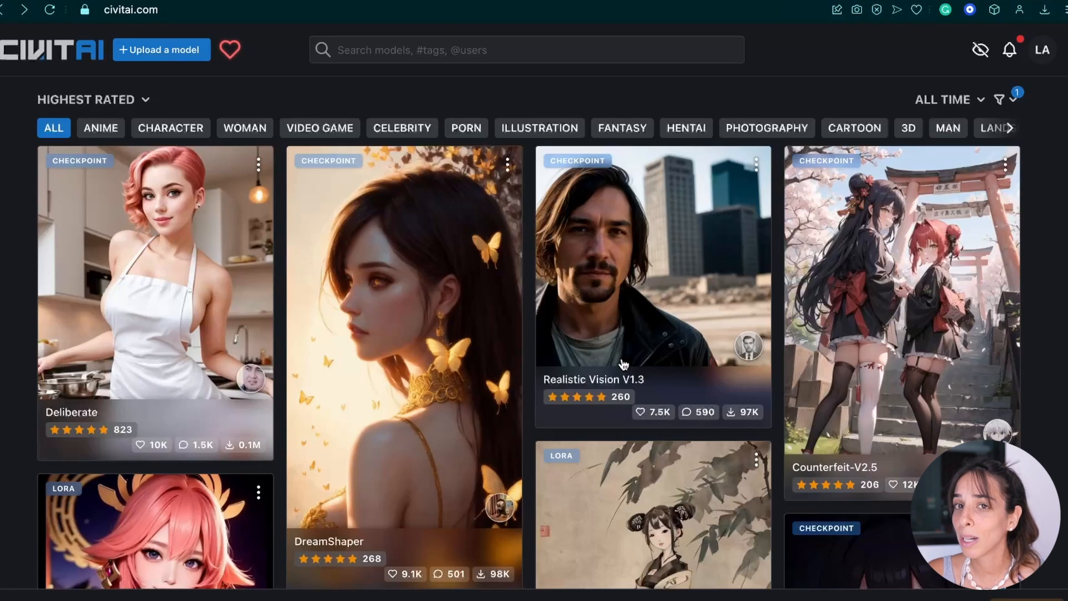
{"action": "scroll", "scroll_direction": "down", "scroll_amount": 3}
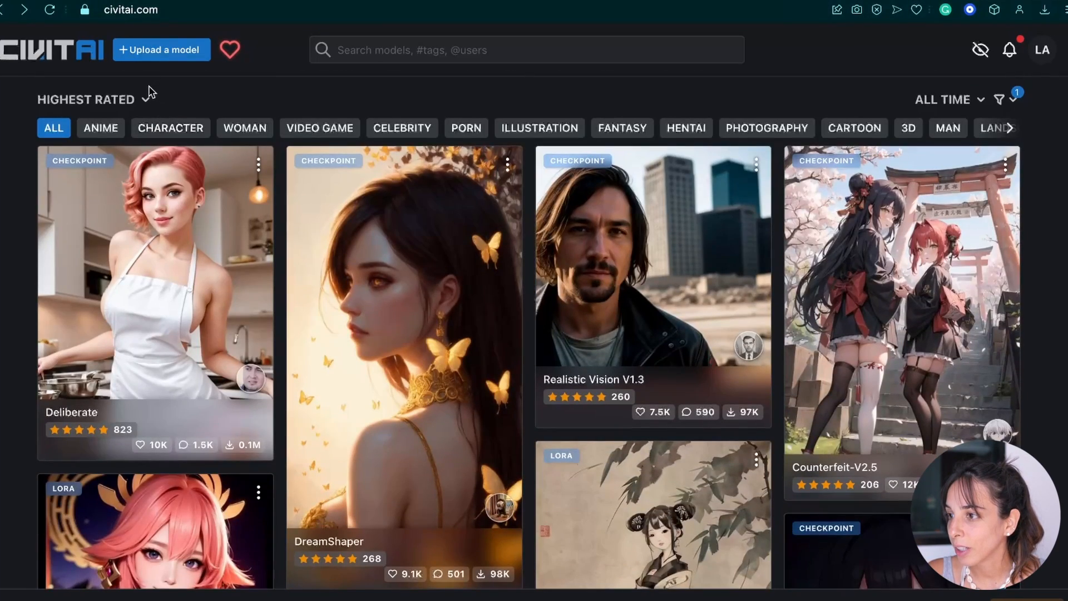
{"action": "left_click", "coordinate": [86, 100]}
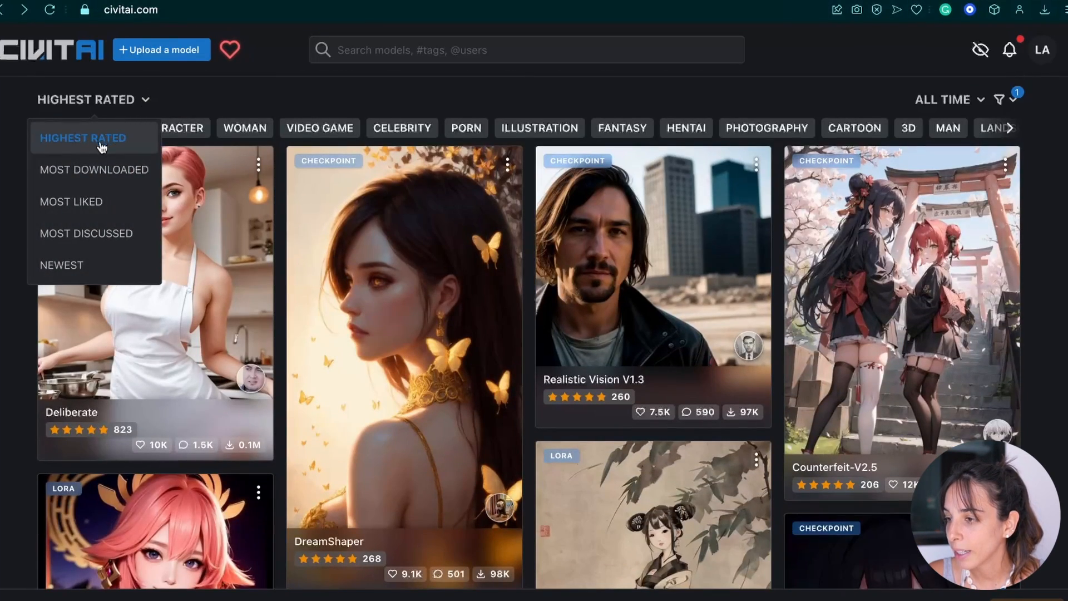
{"action": "scroll", "scroll_direction": "down", "scroll_amount": 3}
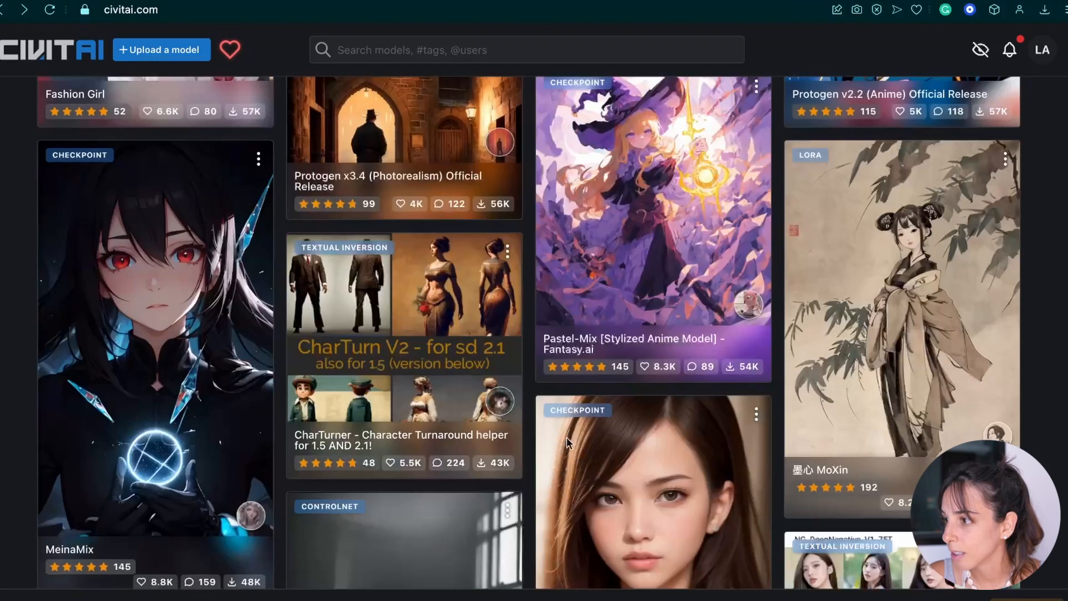
{"action": "scroll", "scroll_direction": "down", "scroll_amount": 3}
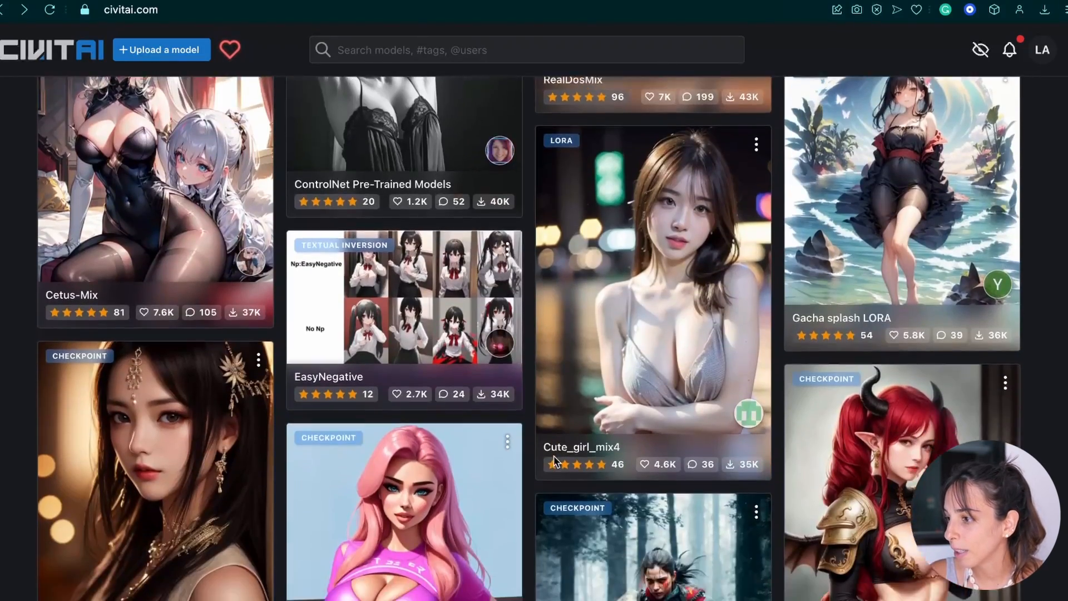
{"action": "scroll", "scroll_direction": "up", "scroll_amount": 3}
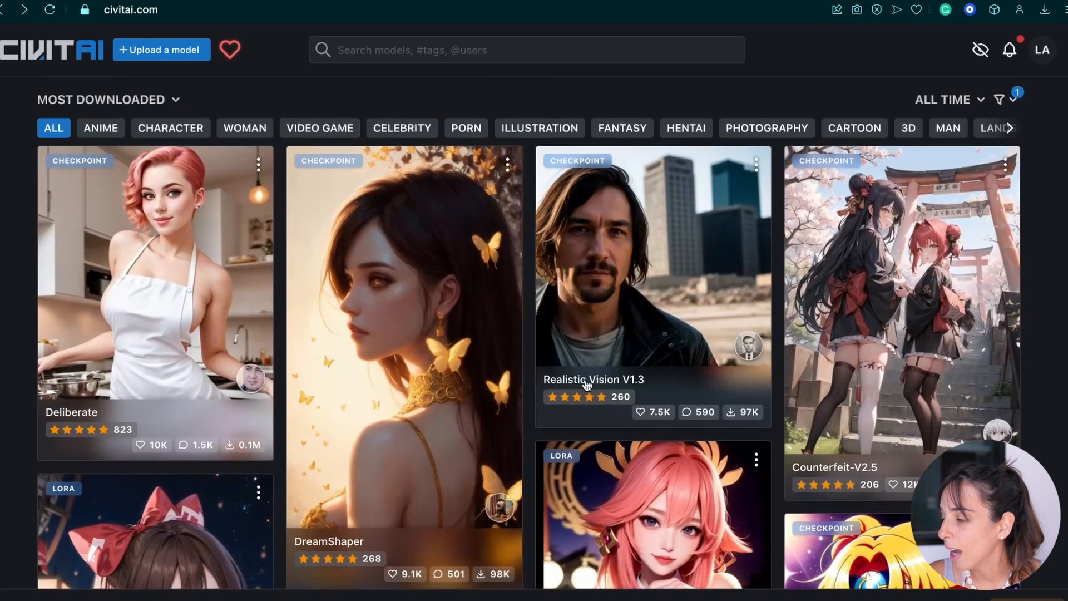
{"action": "mouse_move", "coordinate": [100, 119]}
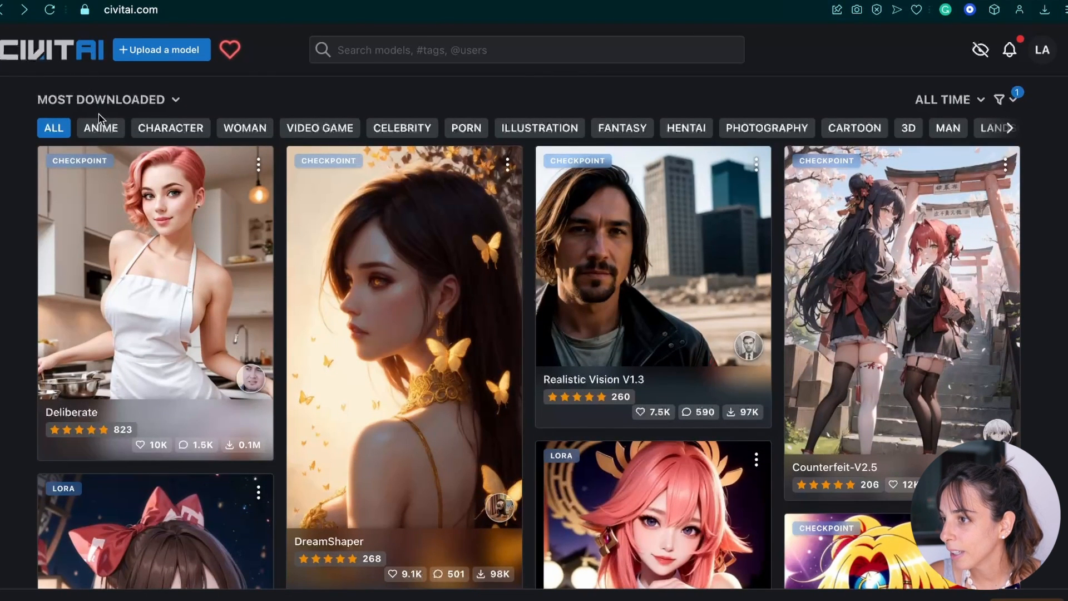
{"action": "mouse_move", "coordinate": [1042, 65]}
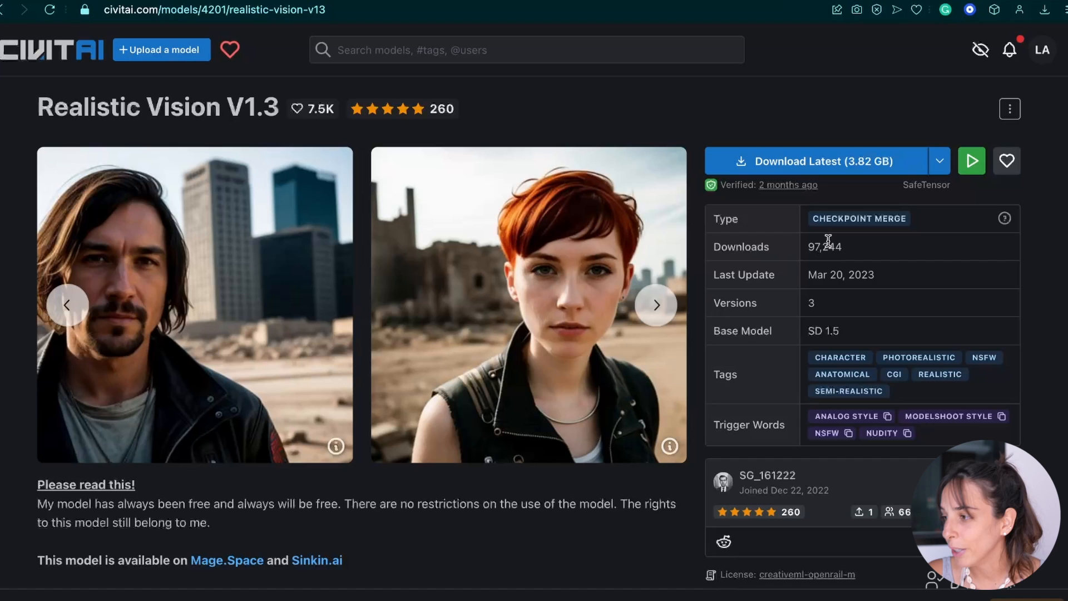
{"action": "mouse_move", "coordinate": [841, 275]}
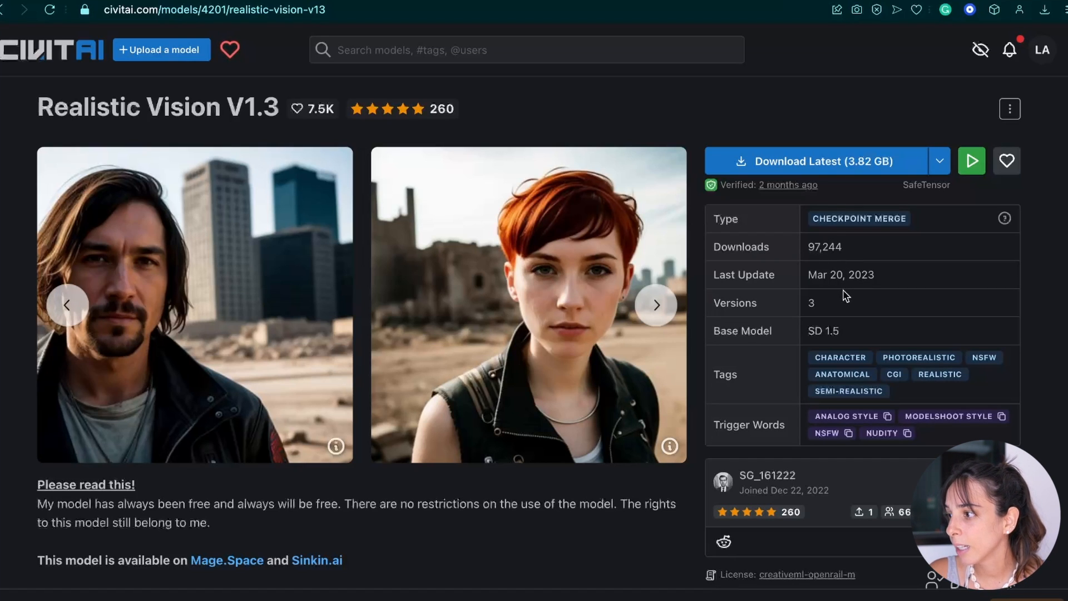
- Review the Realistic Vision V1.3 page and download its latest checkpoint
{"action": "scroll", "scroll_direction": "down", "scroll_amount": 3}
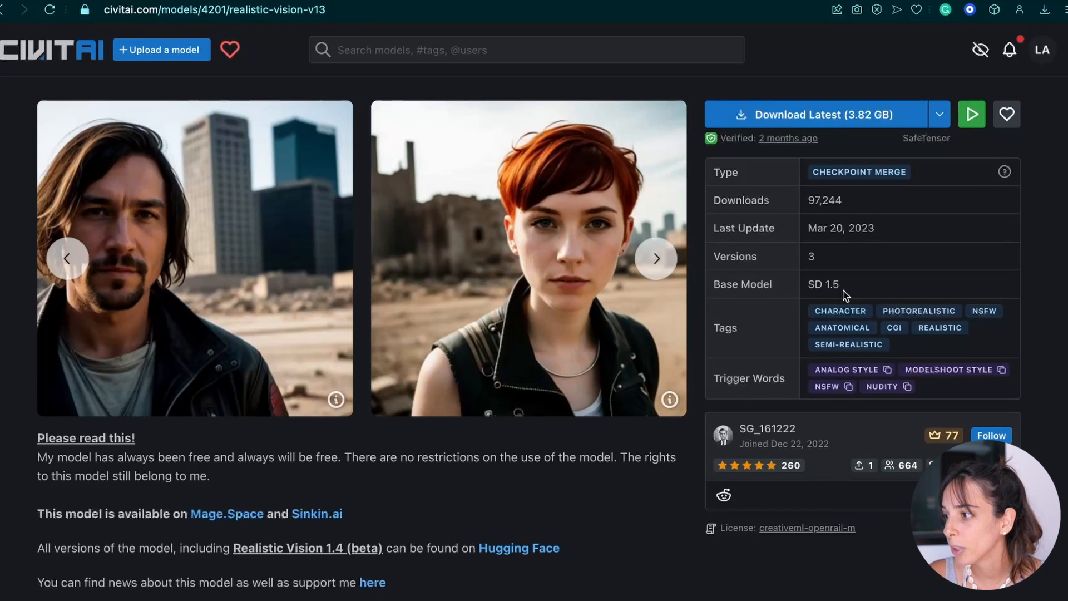
{"action": "scroll", "scroll_direction": "down", "scroll_amount": 3}
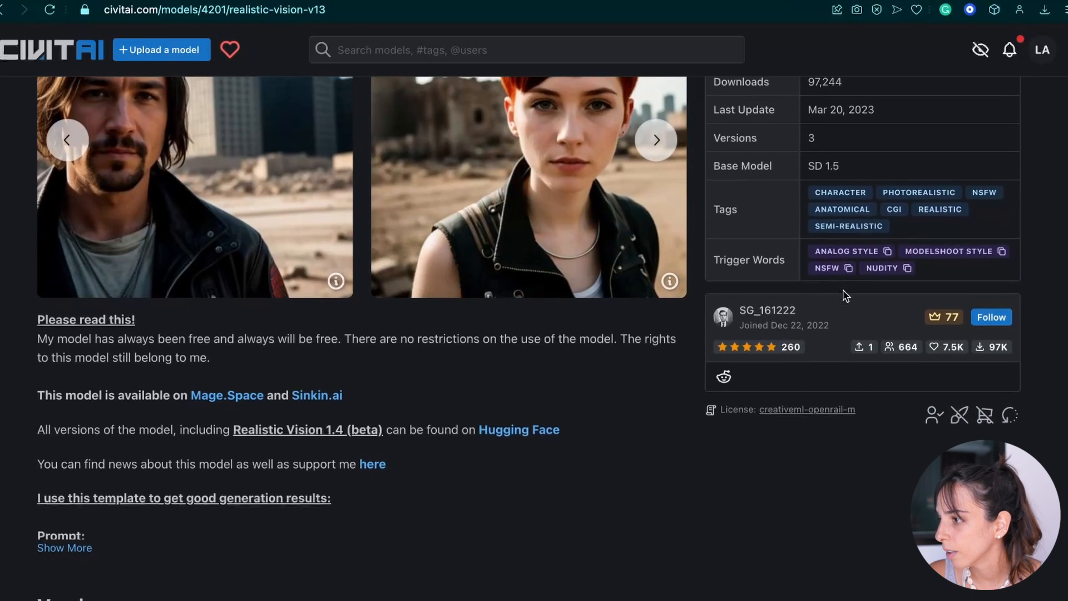
{"action": "mouse_move", "coordinate": [757, 354]}
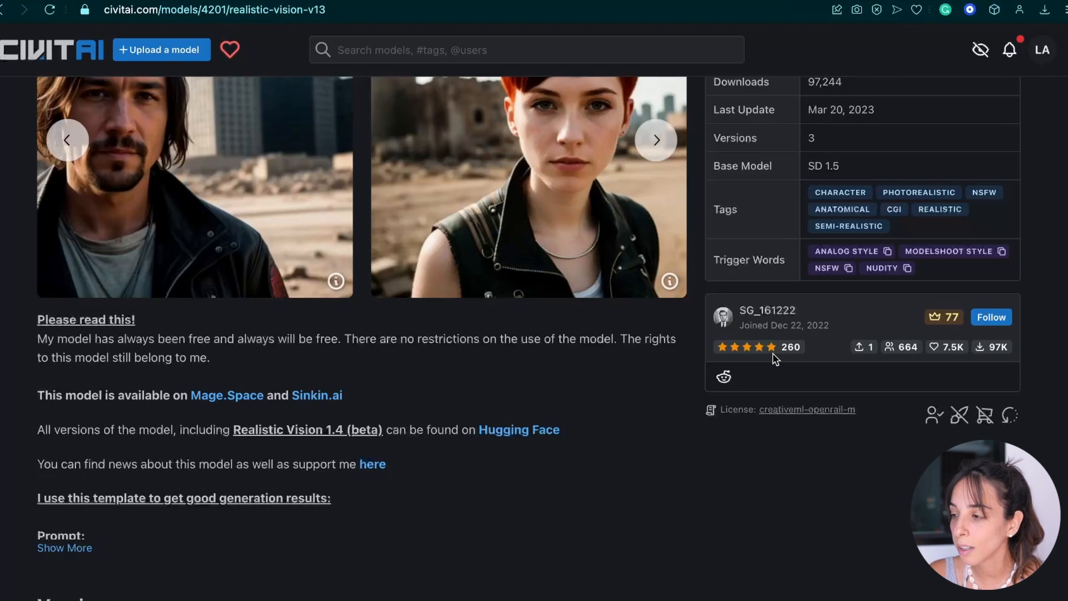
{"action": "mouse_move", "coordinate": [762, 353]}
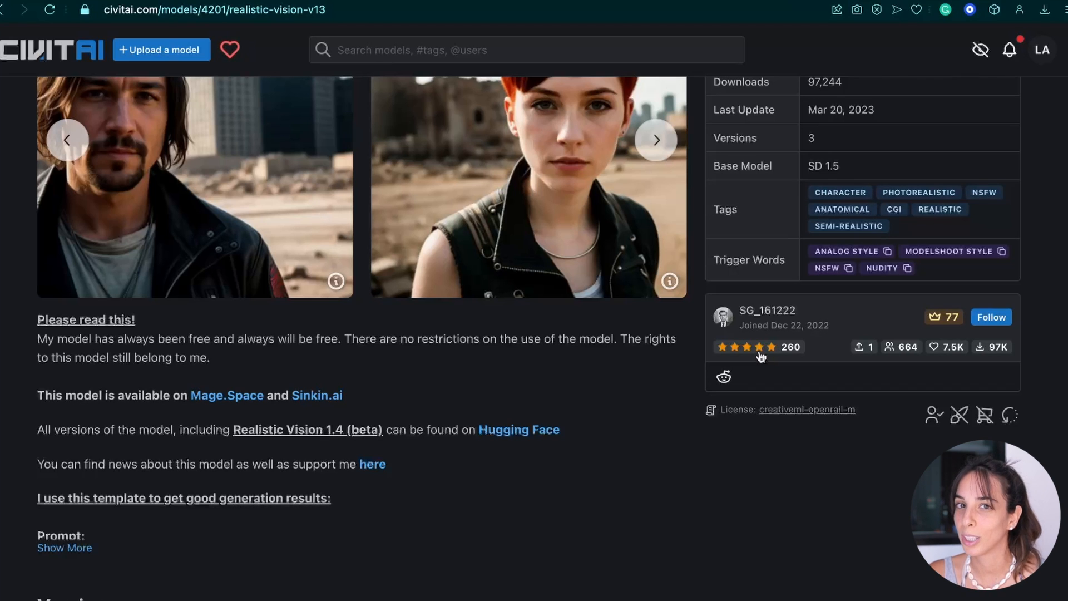
{"action": "scroll", "scroll_direction": "down", "scroll_amount": 3}
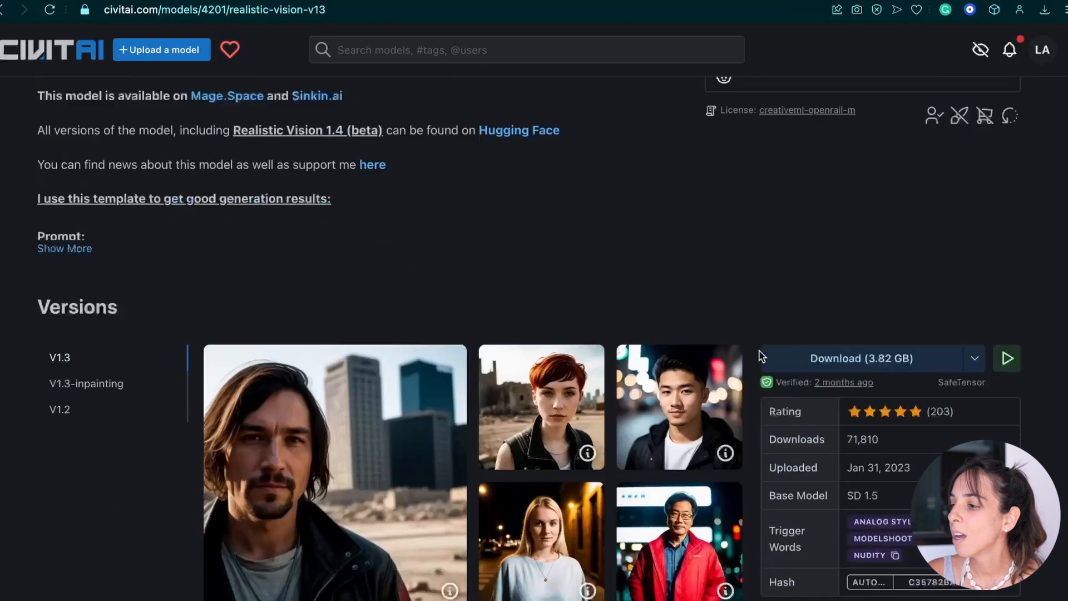
{"action": "scroll", "scroll_direction": "down", "scroll_amount": 3}
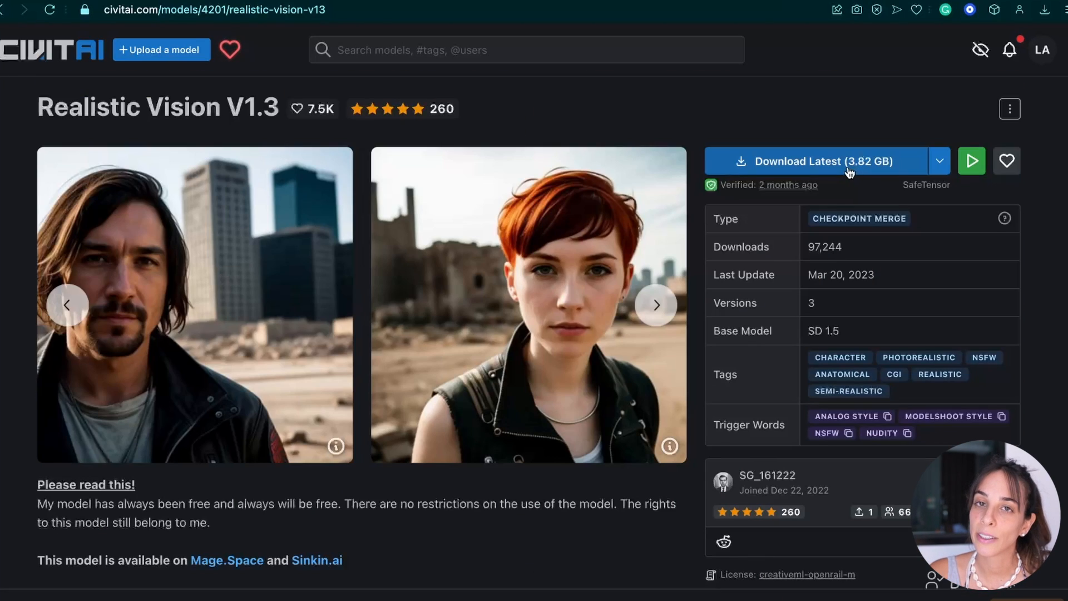
{"action": "left_click", "coordinate": [818, 162]}
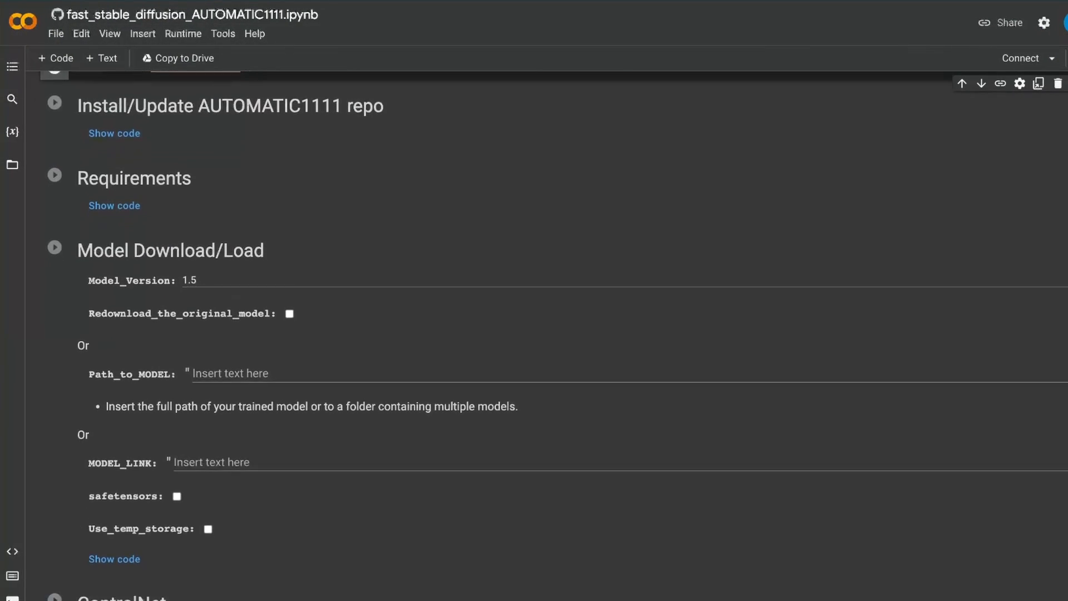
{"action": "scroll", "scroll_direction": "down", "scroll_amount": 3}
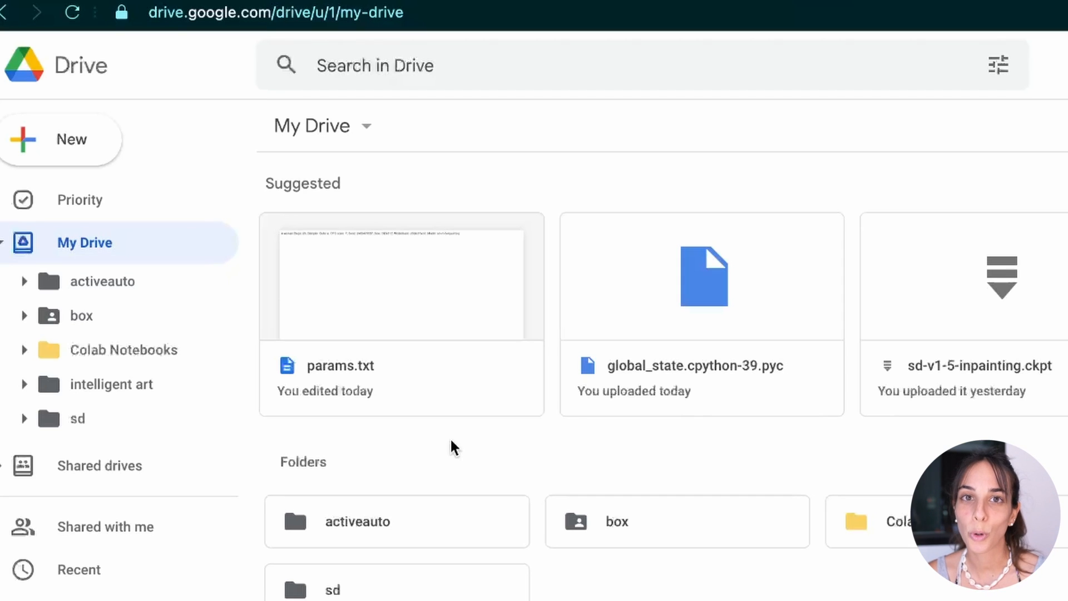
{"action": "mouse_move", "coordinate": [478, 392]}
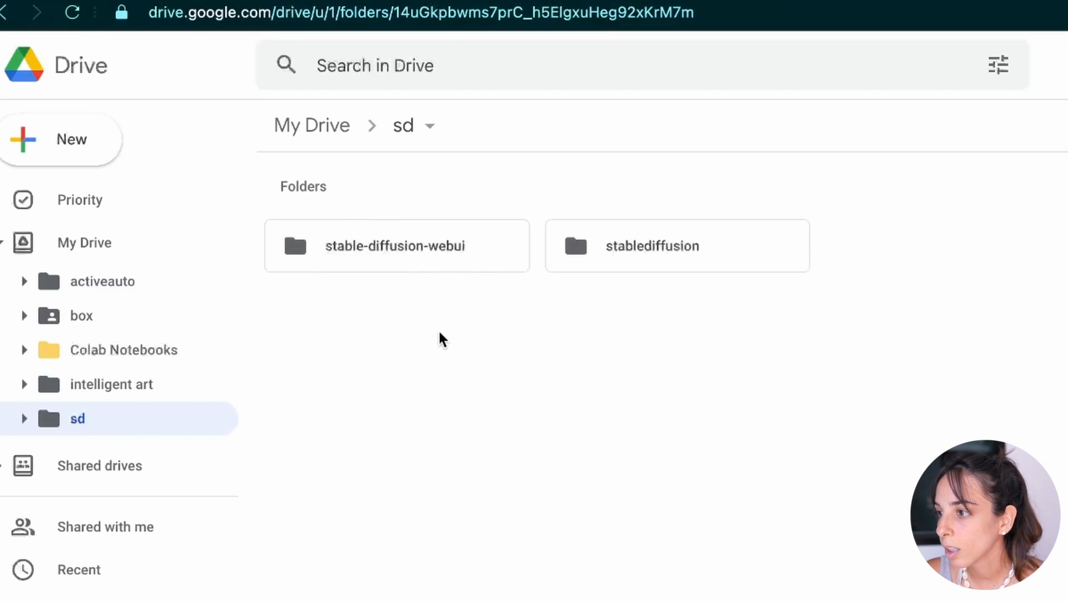
- Open stable-diffusion-webui, then models, then the Stable-diffusion checkpoints folder
{"action": "double_click", "coordinate": [396, 246]}
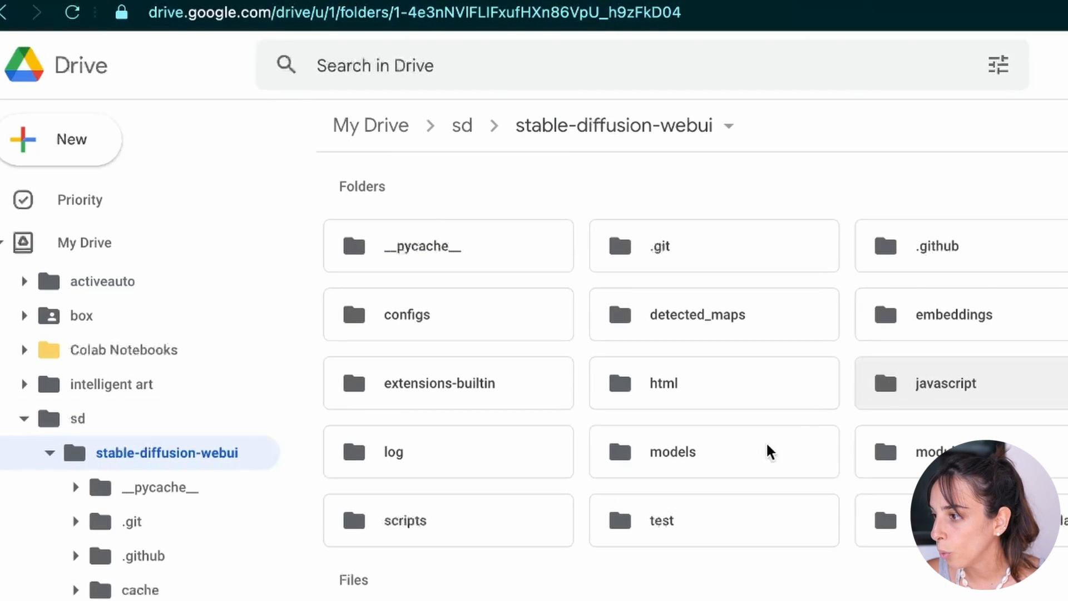
{"action": "double_click", "coordinate": [673, 451]}
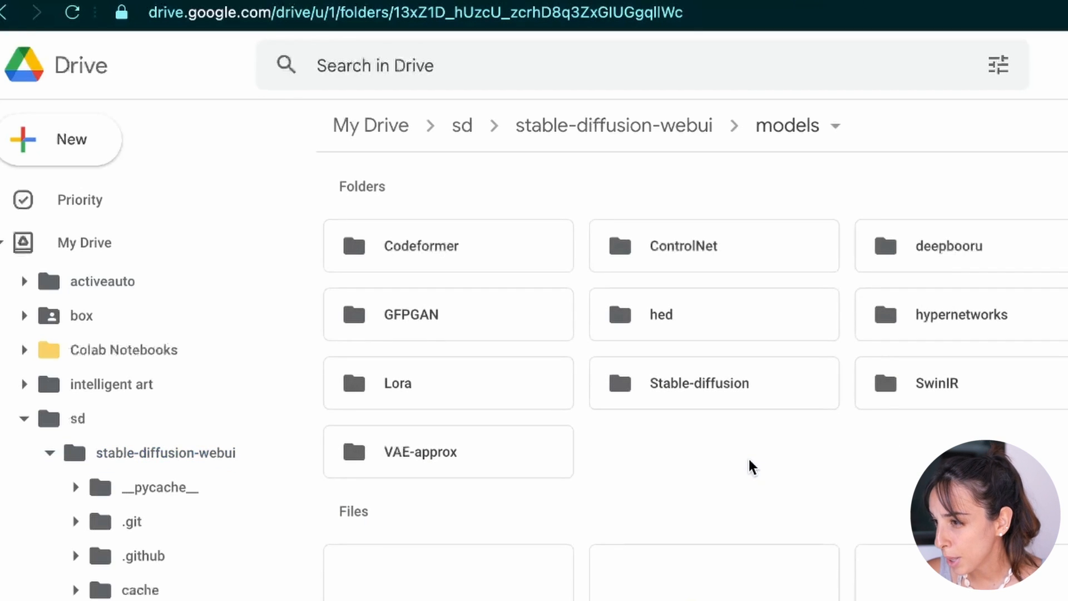
{"action": "mouse_move", "coordinate": [714, 394]}
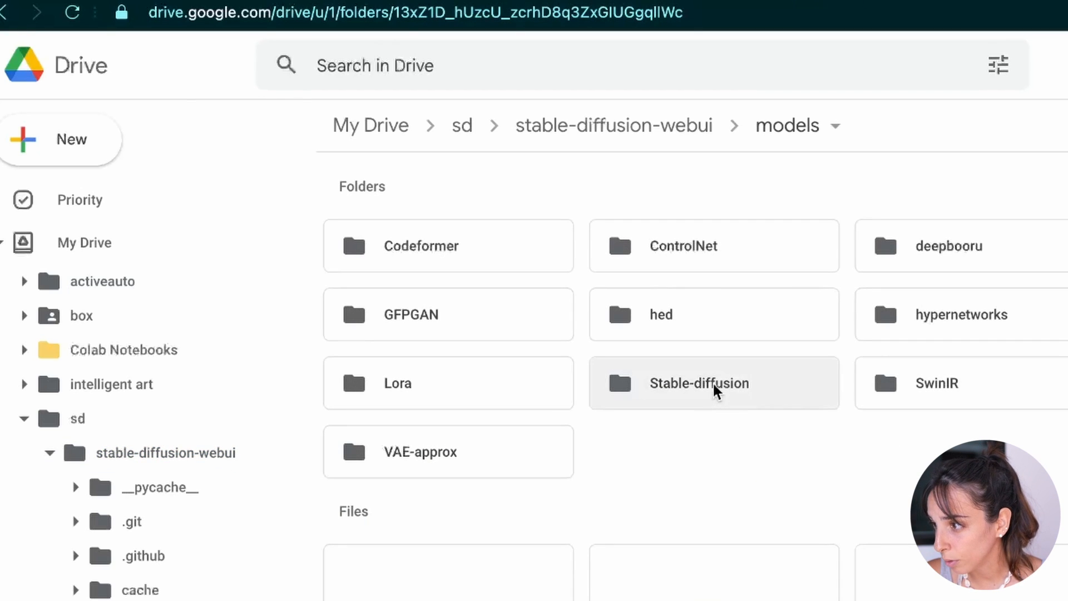
{"action": "double_click", "coordinate": [714, 384]}
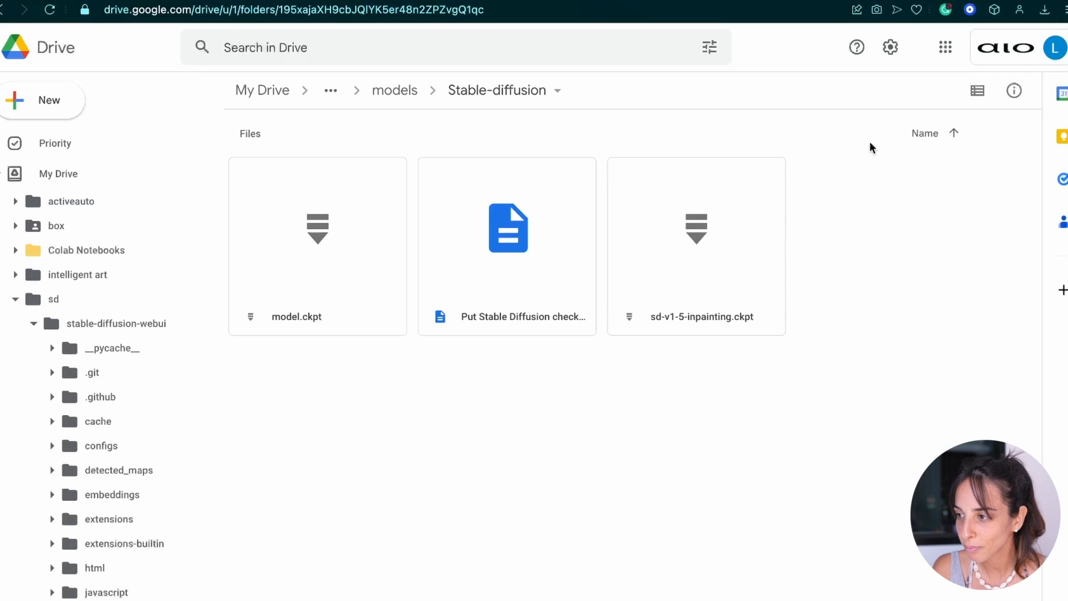
{"action": "mouse_move", "coordinate": [680, 352]}
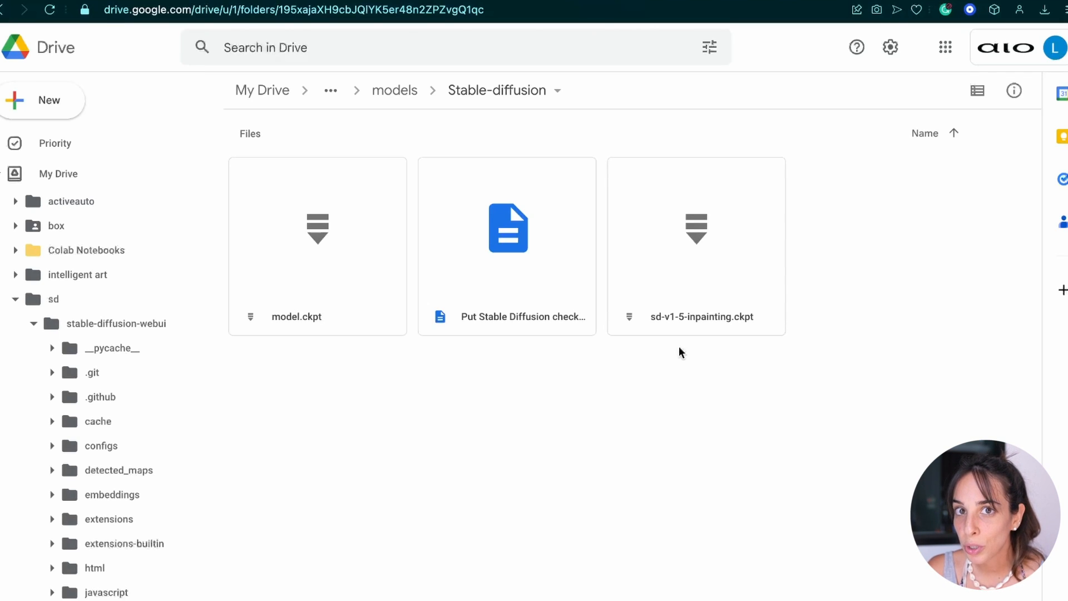
{"action": "mouse_move", "coordinate": [315, 354]}
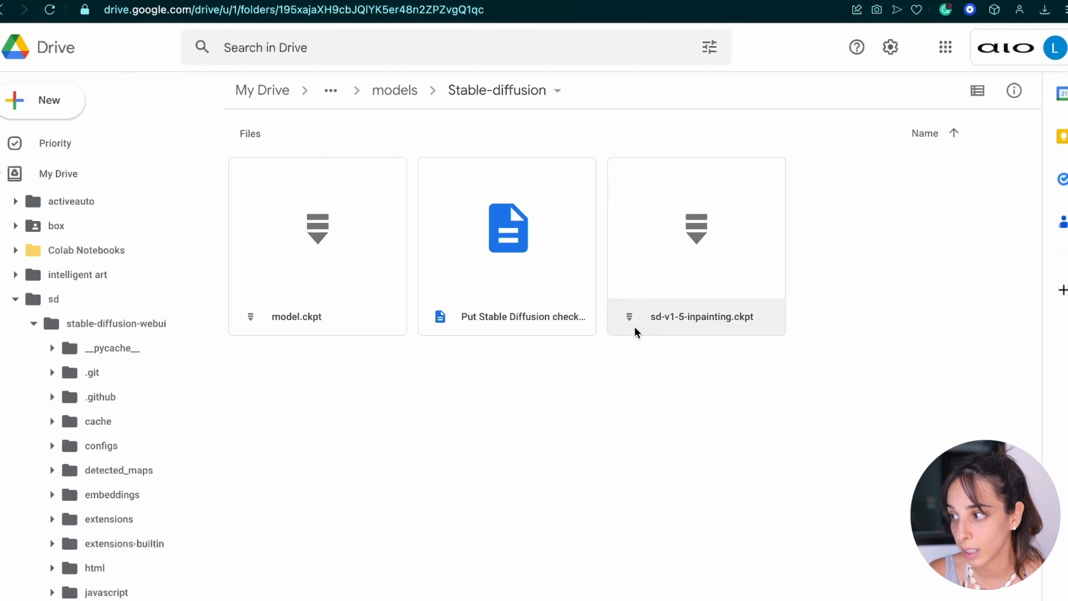
{"action": "mouse_move", "coordinate": [716, 329]}
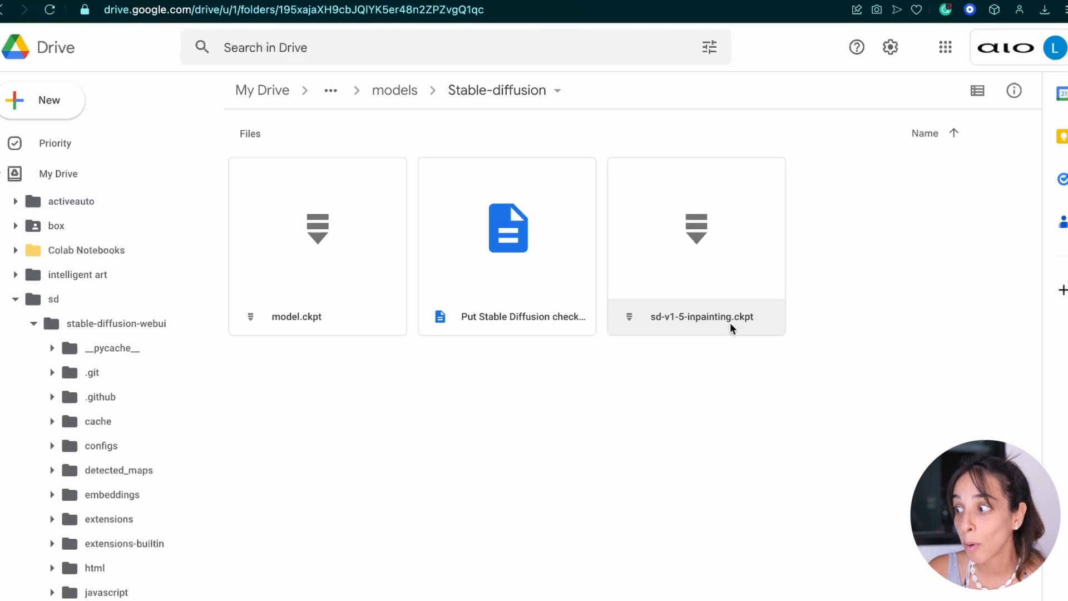
{"action": "mouse_move", "coordinate": [741, 329]}
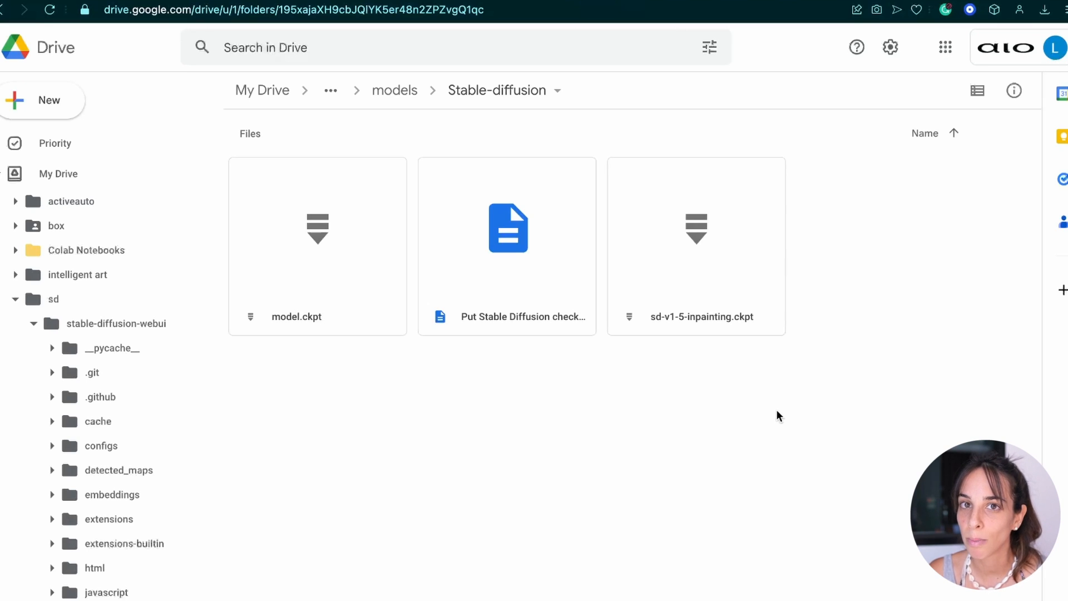
{"action": "mouse_move", "coordinate": [756, 375]}
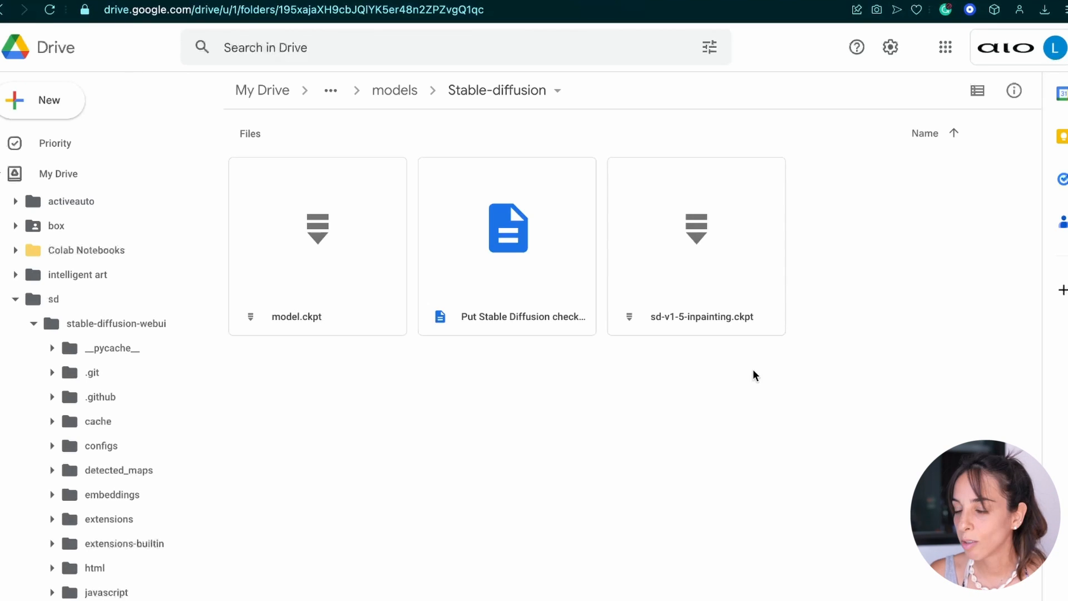
{"action": "mouse_move", "coordinate": [856, 584]}
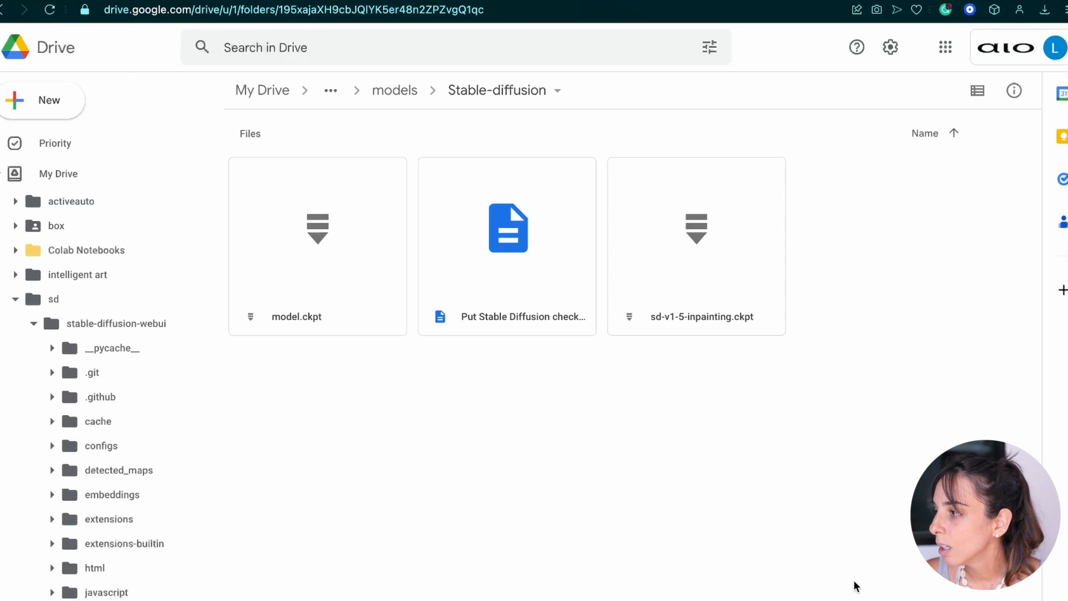
{"action": "mouse_move", "coordinate": [886, 445]}
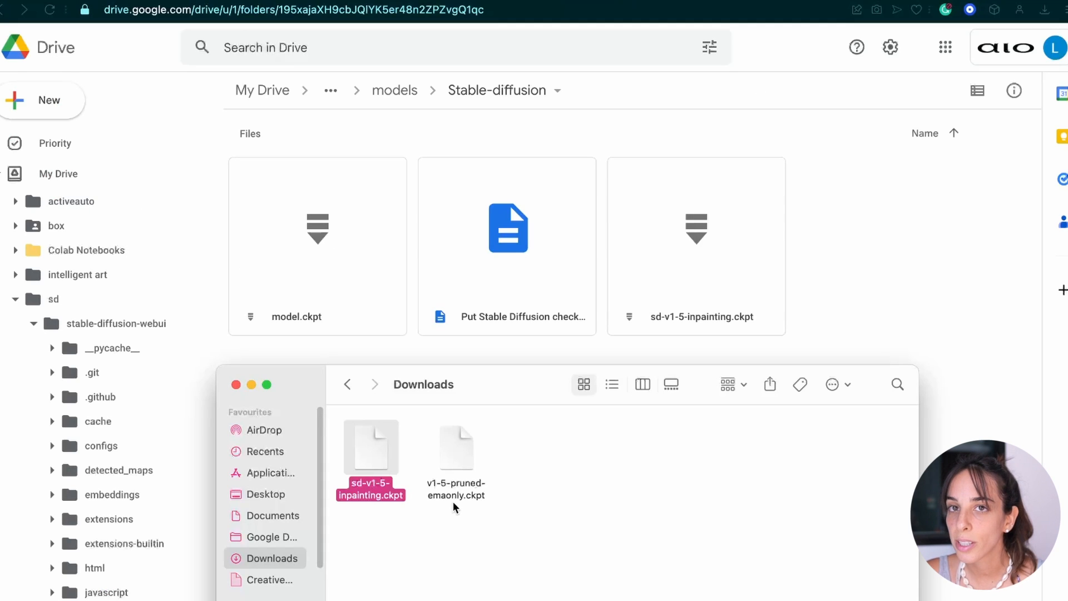
- Start uploading v1-5-pruned-emaonly.ckpt to the Drive folder, then cancel the upload
{"action": "left_click", "coordinate": [522, 482]}
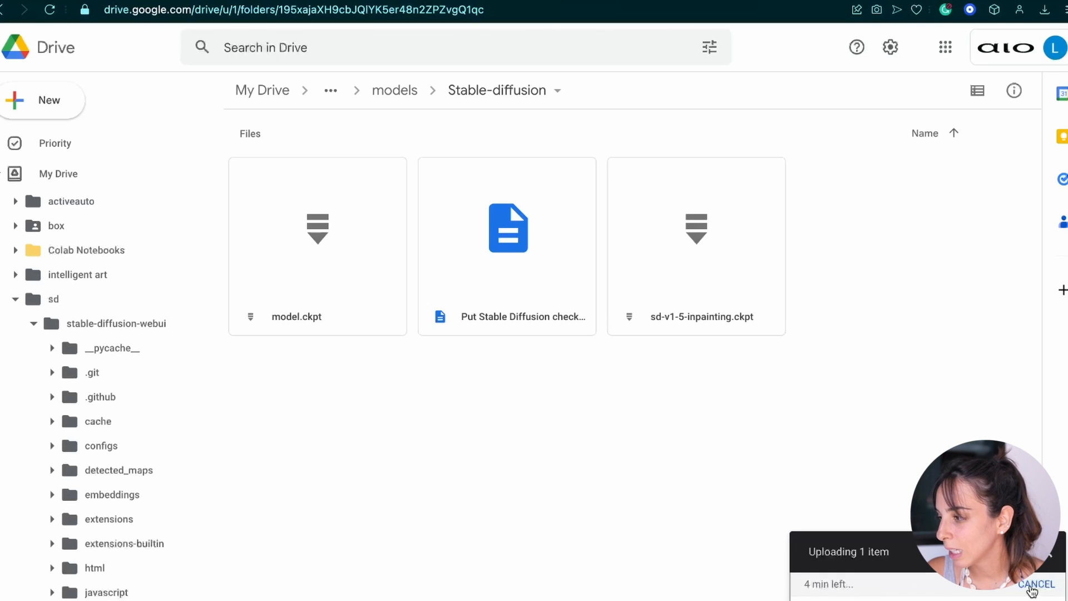
{"action": "left_click", "coordinate": [1038, 582]}
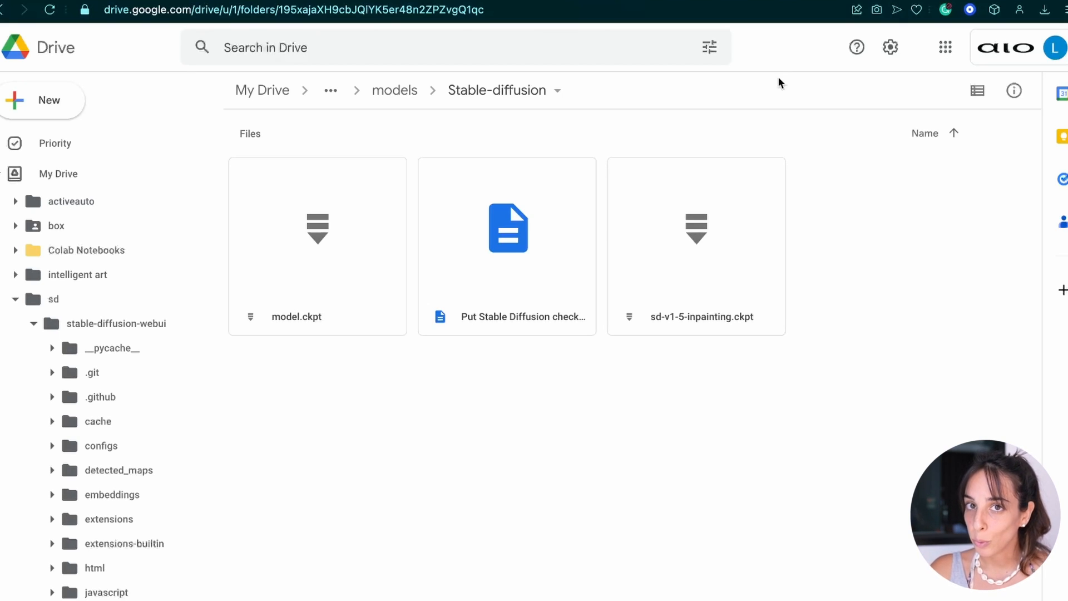
{"action": "mouse_move", "coordinate": [745, 50]}
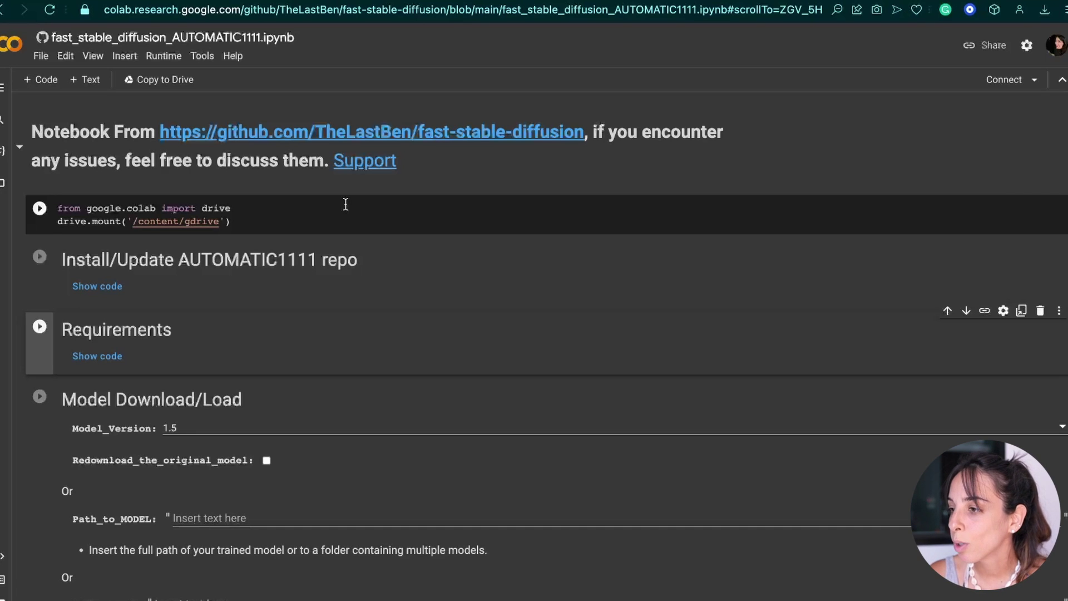
- Run the drive.mount cell and allow the notebook to connect to Google Drive
{"action": "left_click", "coordinate": [38, 209]}
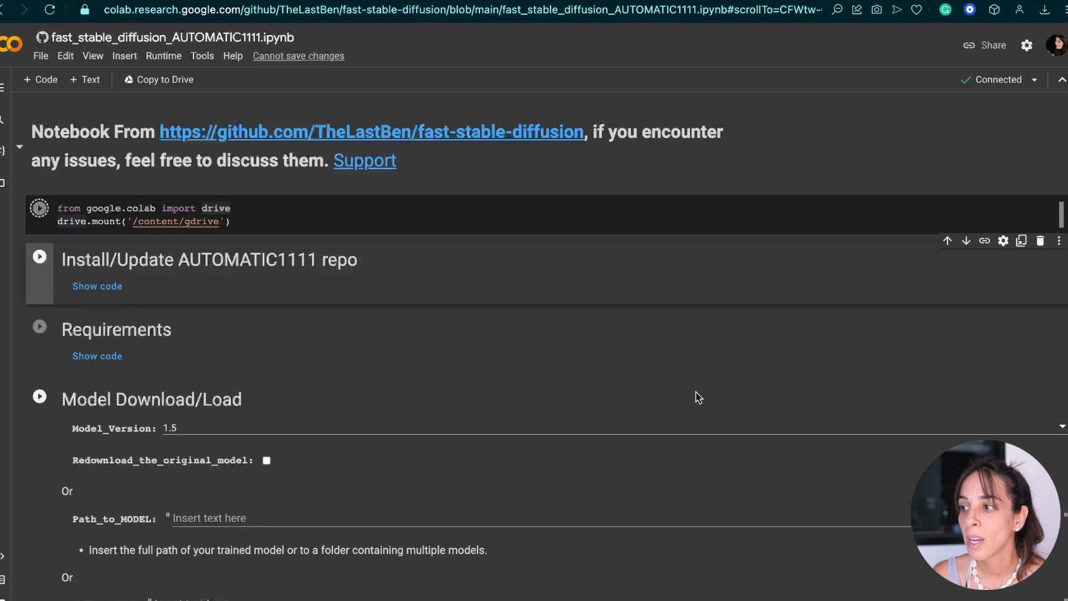
{"action": "left_click", "coordinate": [39, 208]}
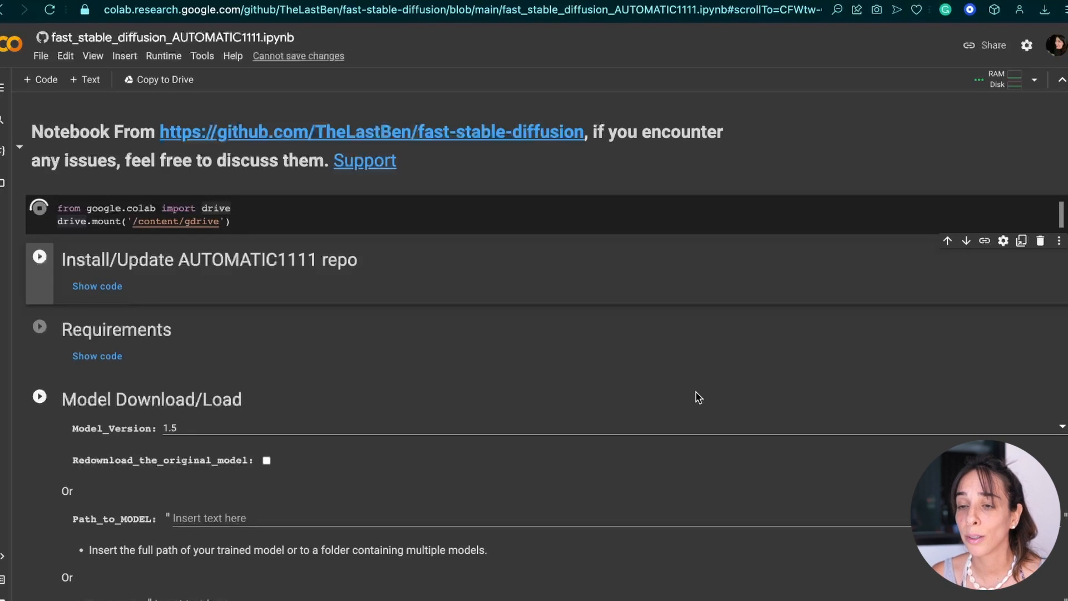
{"action": "left_click", "coordinate": [39, 209]}
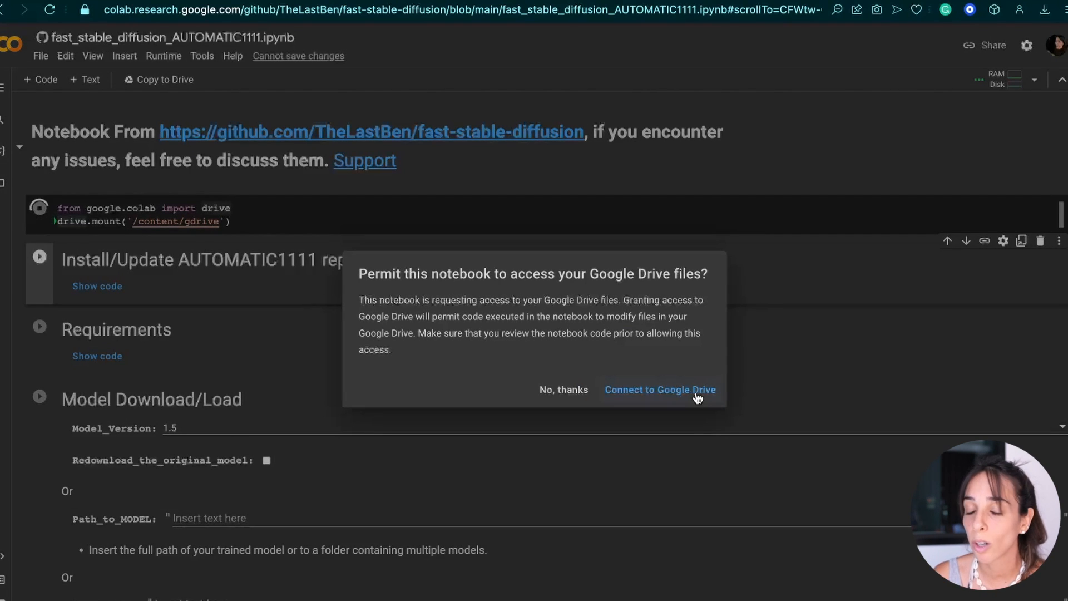
{"action": "left_click", "coordinate": [661, 389]}
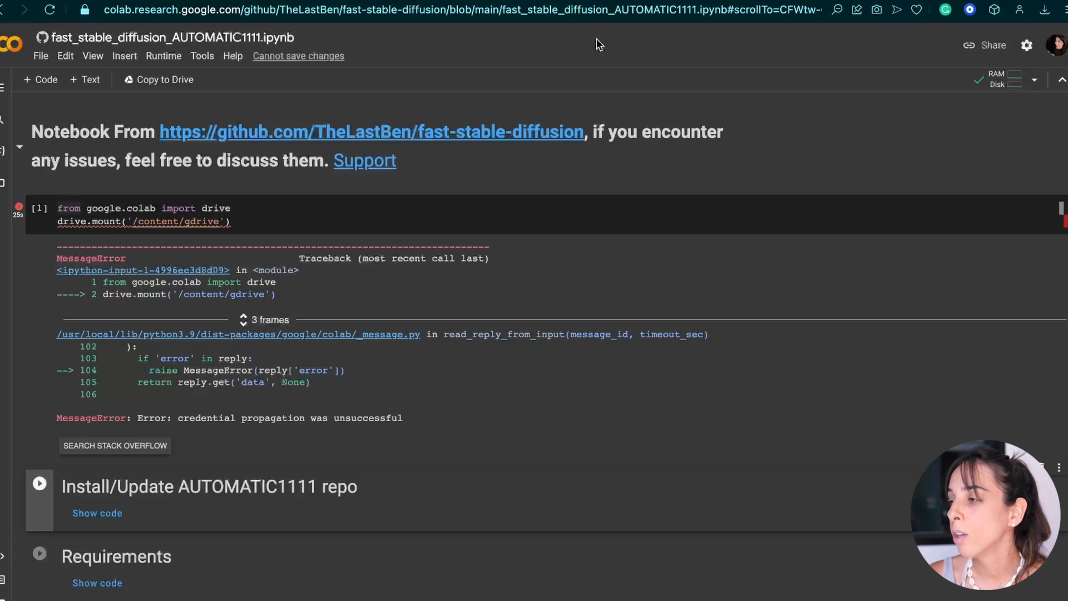
{"action": "mouse_move", "coordinate": [607, 47]}
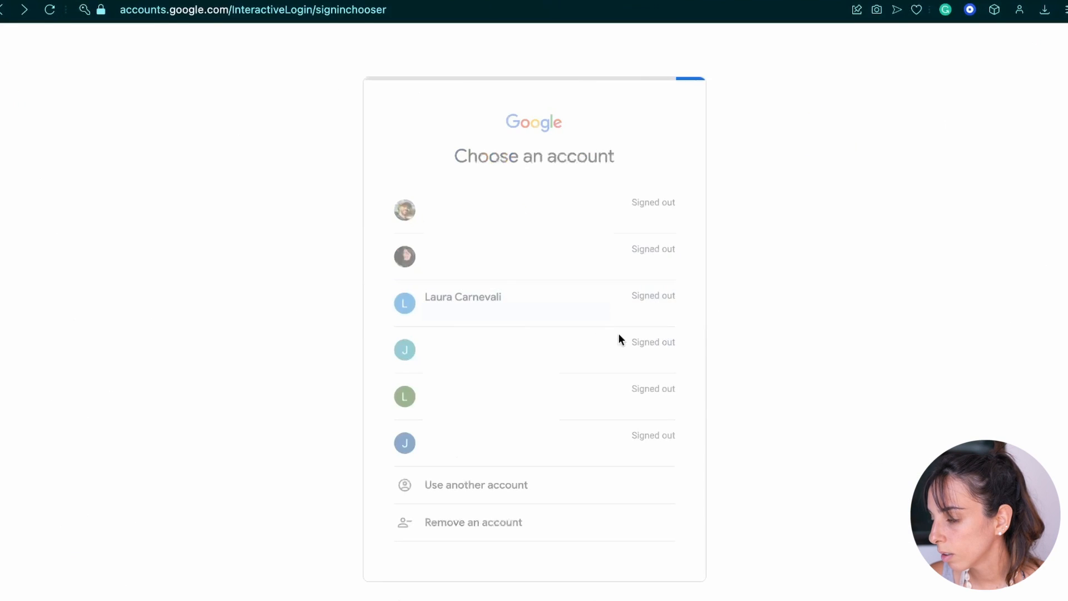
- Choose the Google account to grant Colab Drive access
{"action": "left_click", "coordinate": [463, 297]}
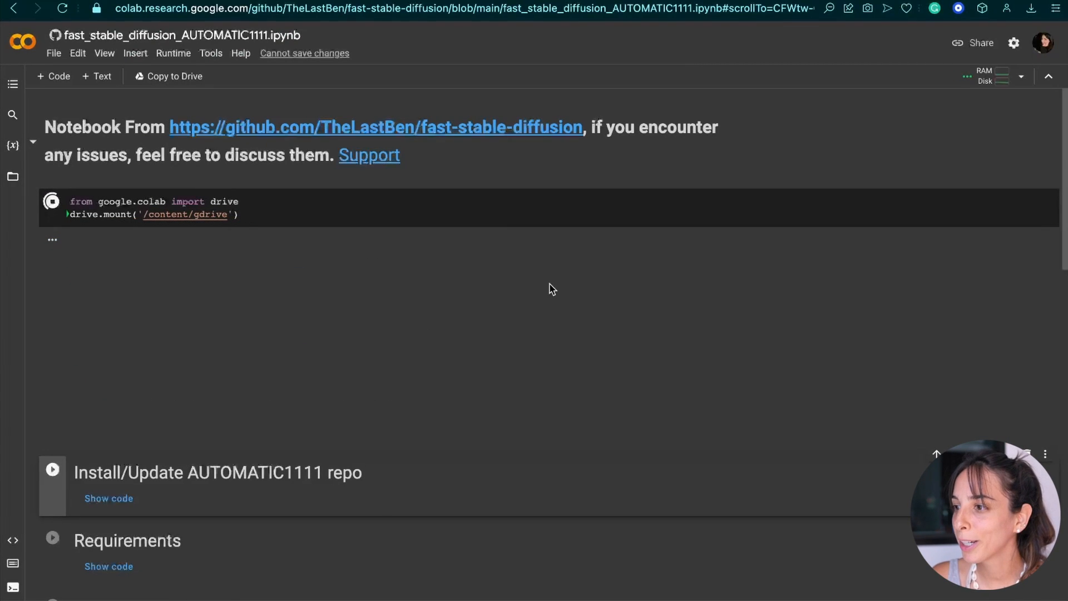
- Turn on the option to redownload the original model
{"action": "left_click", "coordinate": [49, 201]}
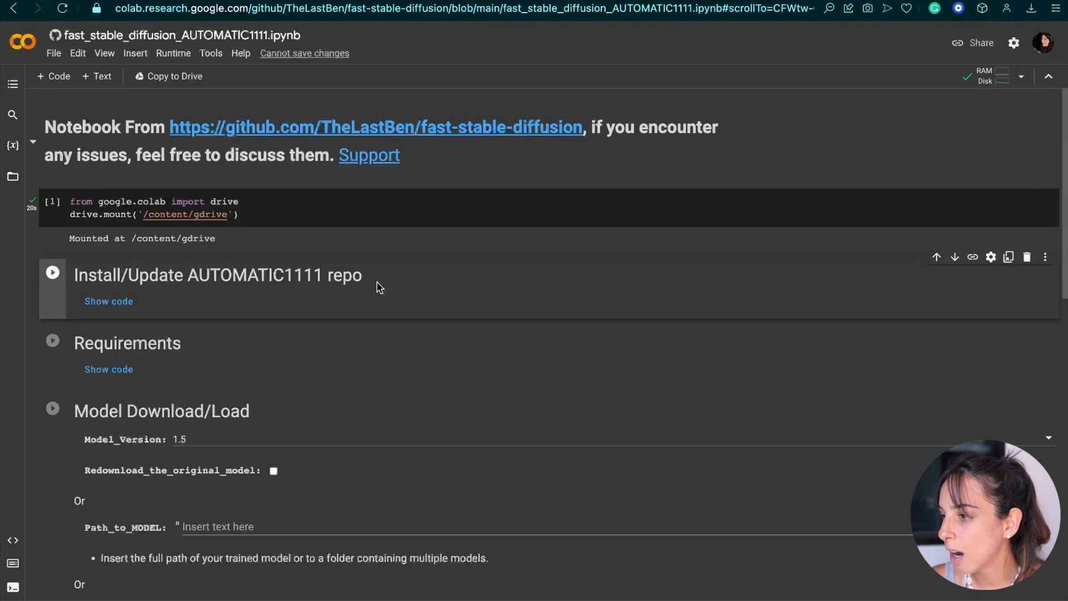
{"action": "scroll", "scroll_direction": "down", "scroll_amount": 3}
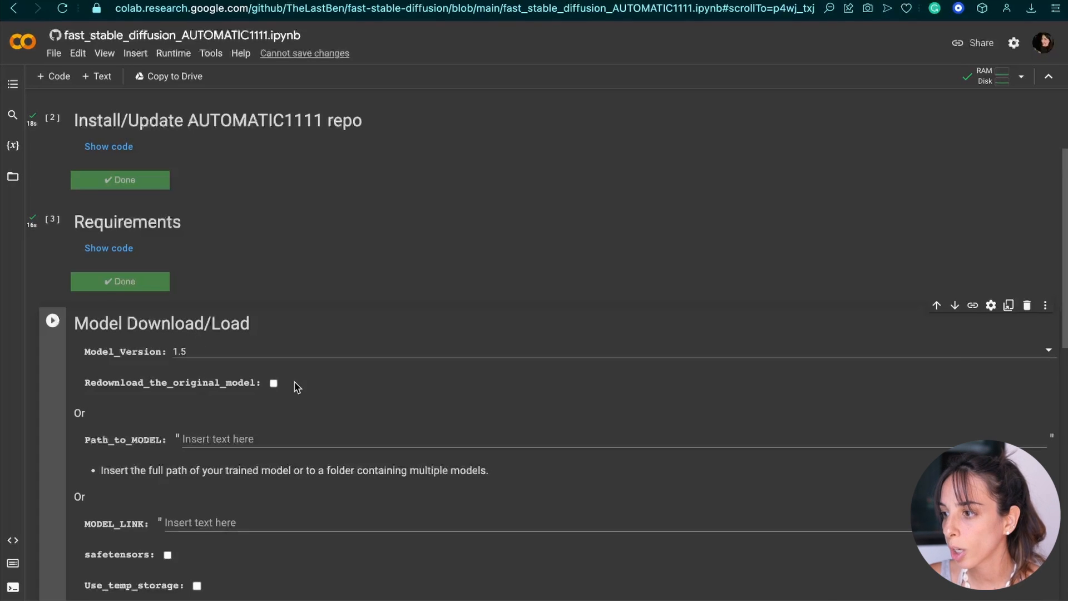
{"action": "left_click", "coordinate": [273, 383]}
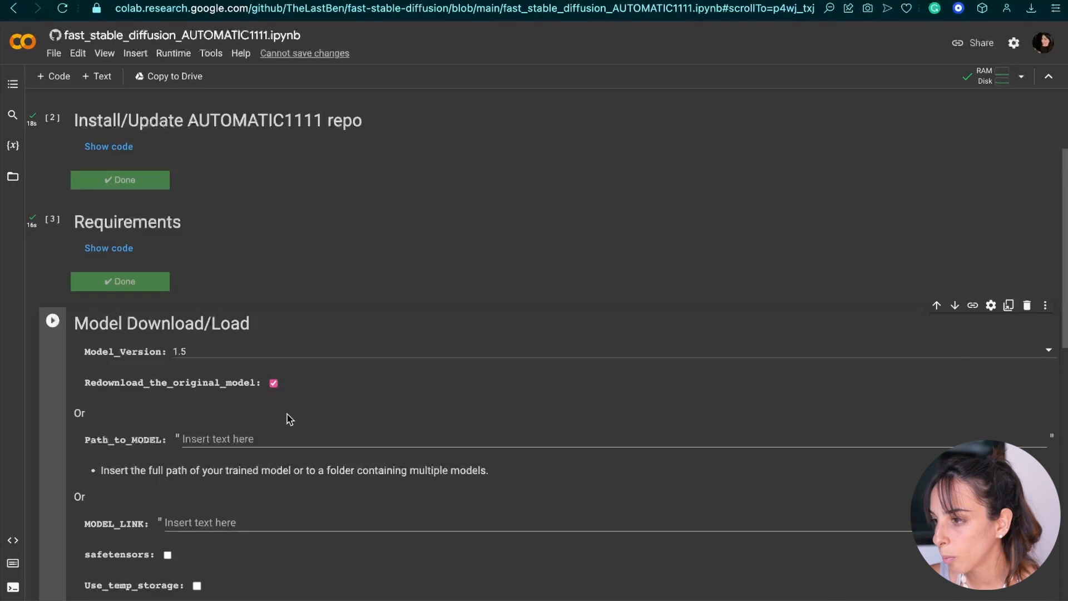
- Tick Use_localtunnel and run the Start Stable-Diffusion cell
{"action": "scroll", "scroll_direction": "down", "scroll_amount": 3}
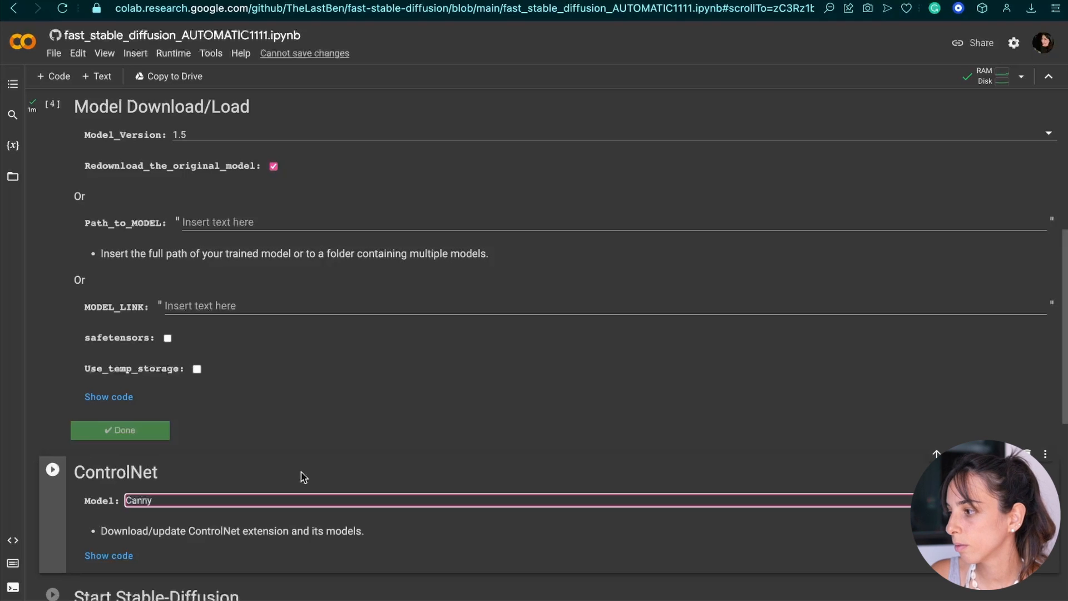
{"action": "scroll", "scroll_direction": "down", "scroll_amount": 3}
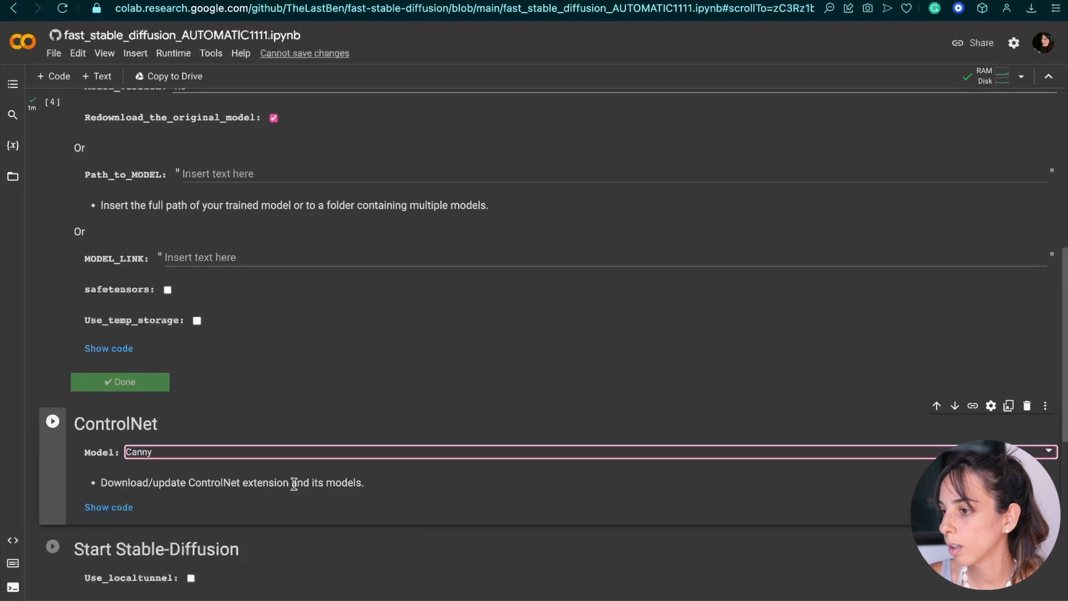
{"action": "scroll", "scroll_direction": "down", "scroll_amount": 3}
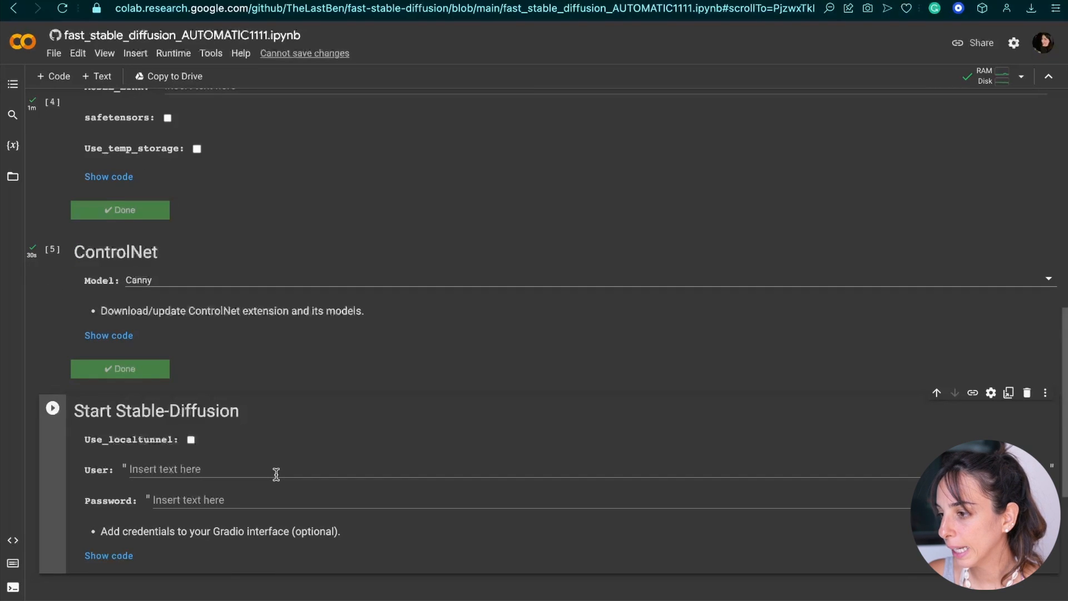
{"action": "left_click", "coordinate": [190, 440]}
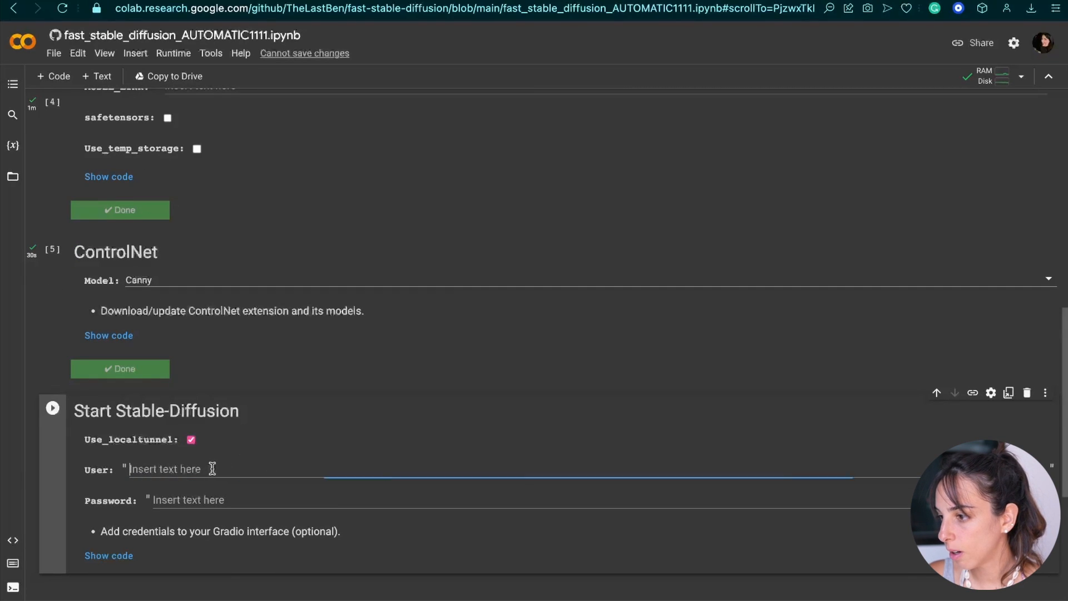
{"action": "left_click", "coordinate": [52, 408]}
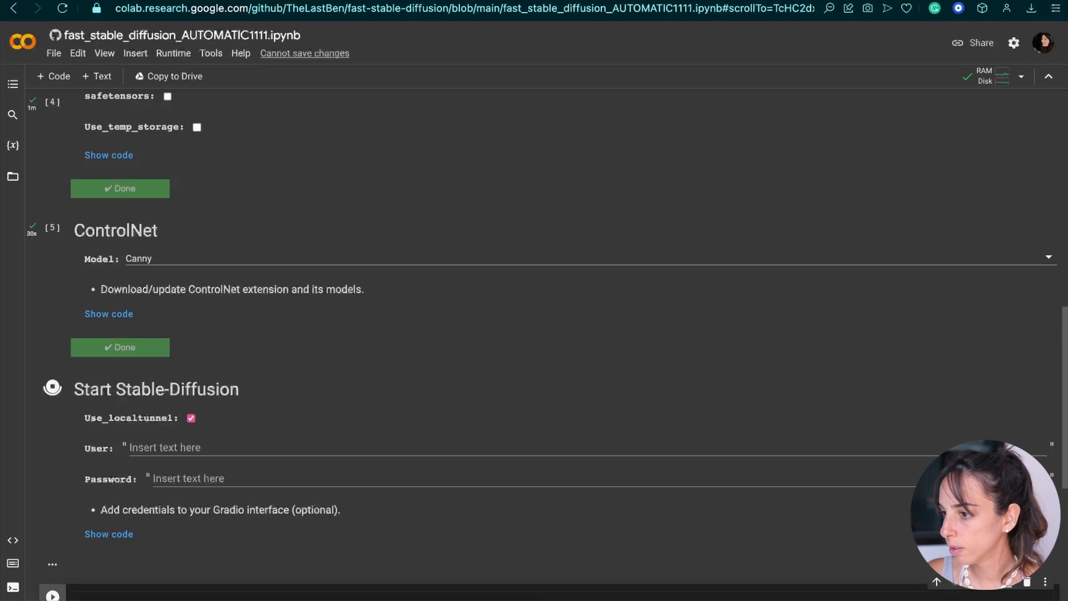
{"action": "scroll", "scroll_direction": "down", "scroll_amount": 3}
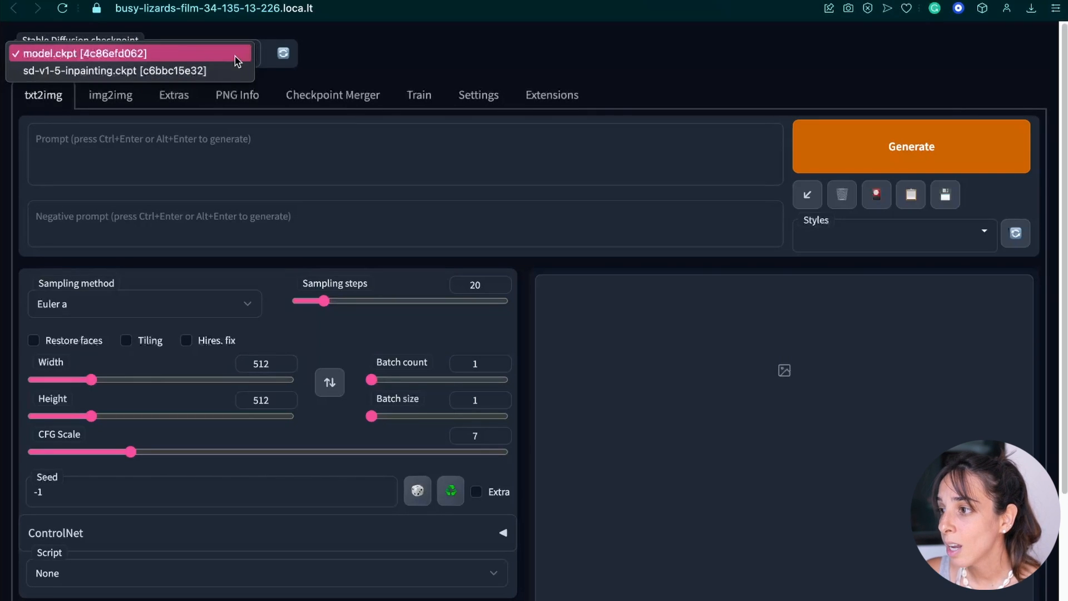
{"action": "mouse_move", "coordinate": [201, 55]}
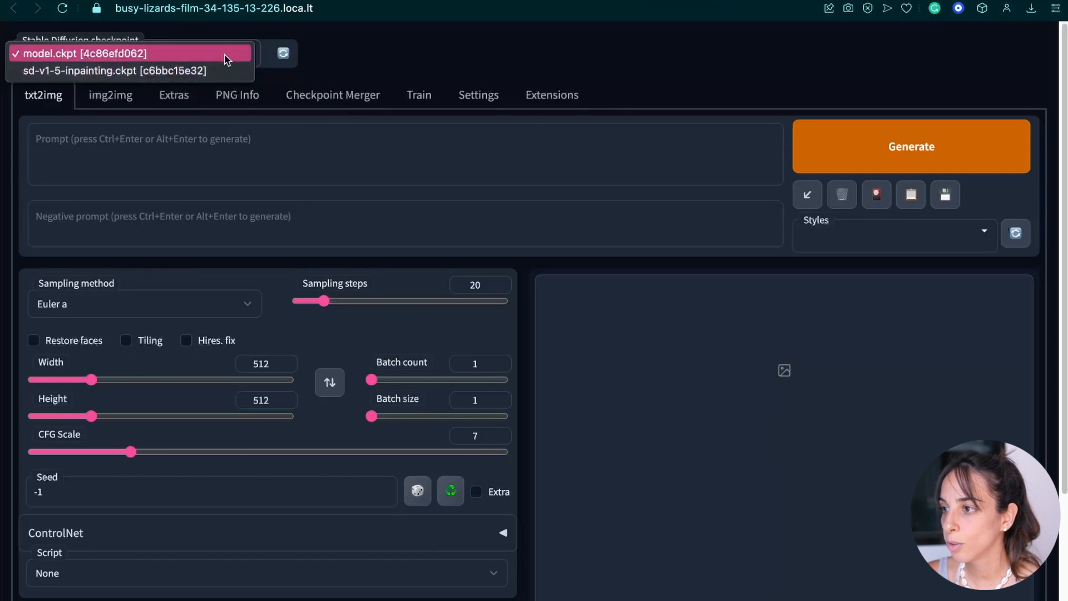
- Select sd-v1-5-inpainting.ckpt and generate 'a woman with a red hat smoking a cigarette'
{"action": "left_click", "coordinate": [114, 71]}
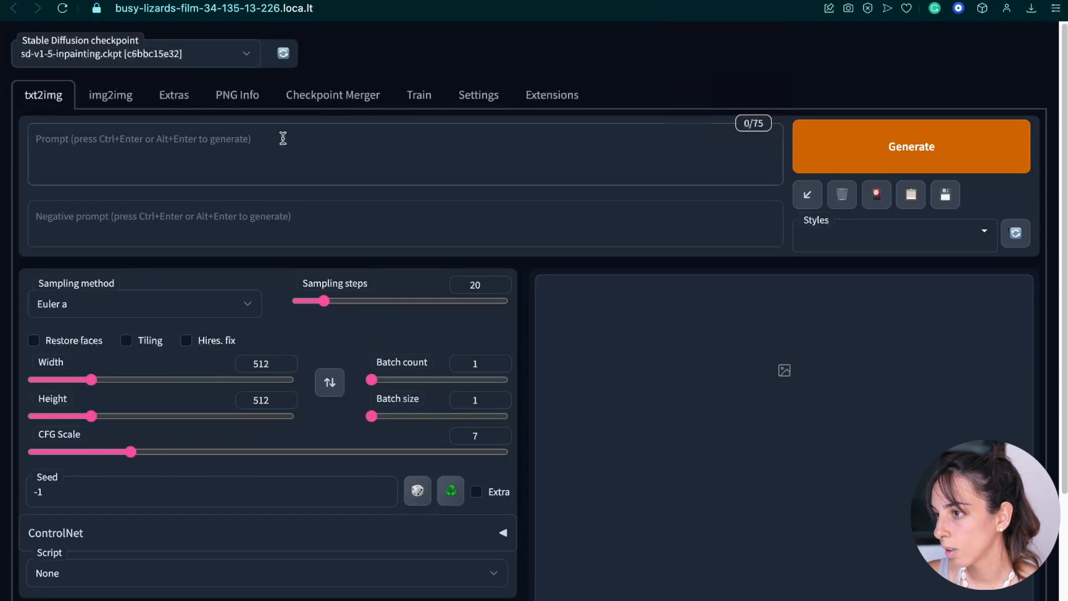
{"action": "left_click", "coordinate": [283, 139]}
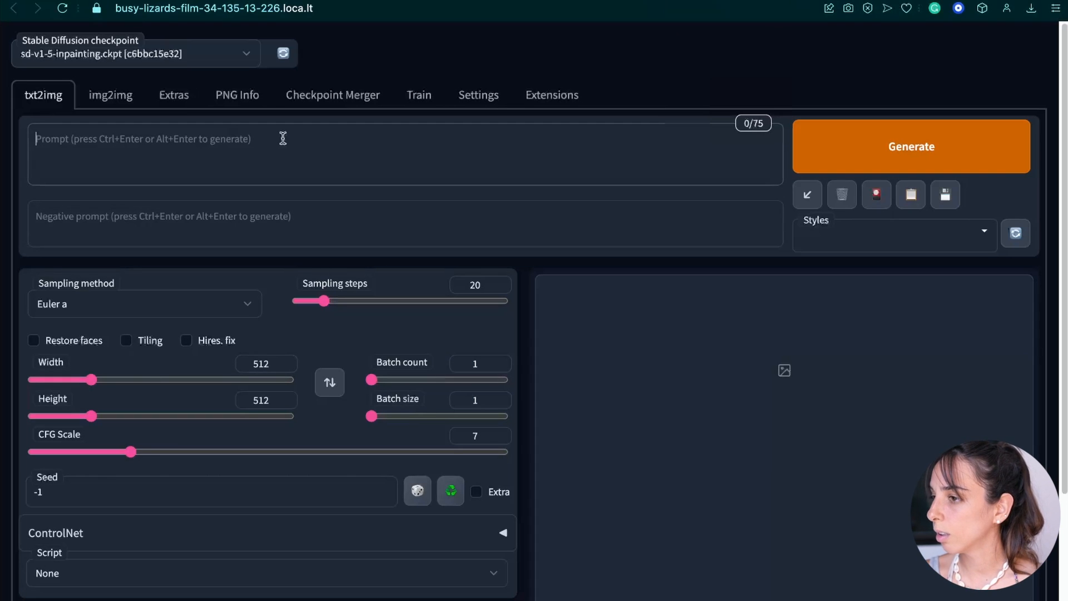
{"action": "type", "text": "a"}
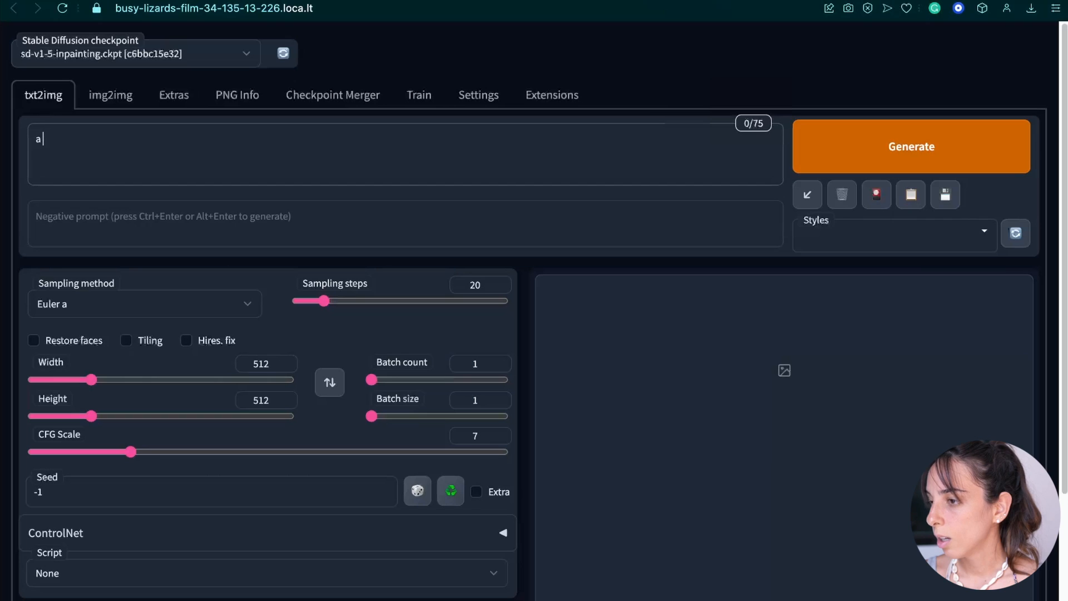
{"action": "type", "text": "woman with"}
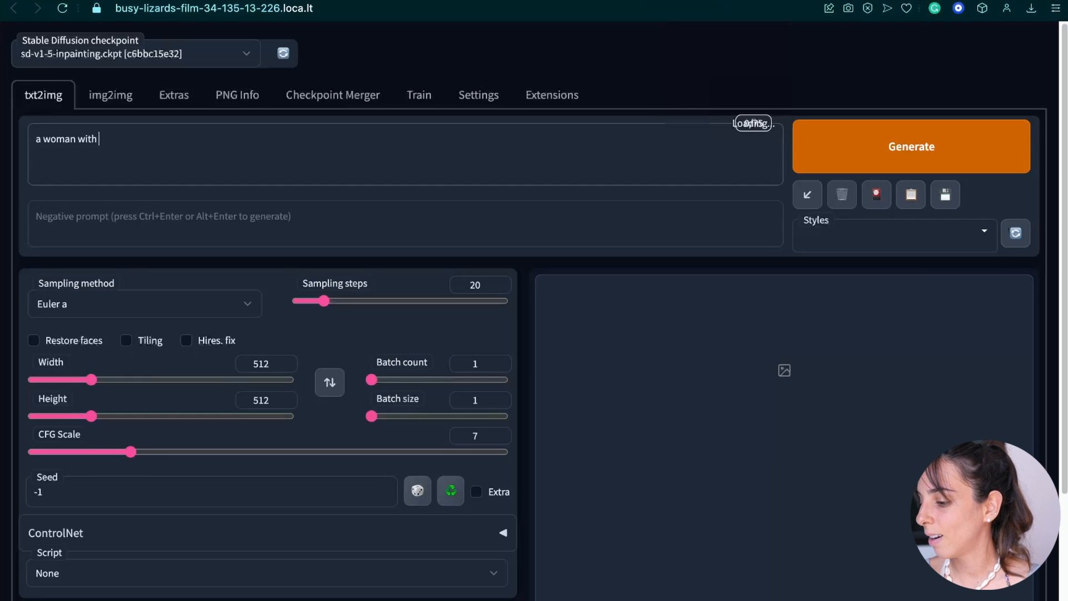
{"action": "type", "text": "a red ha"}
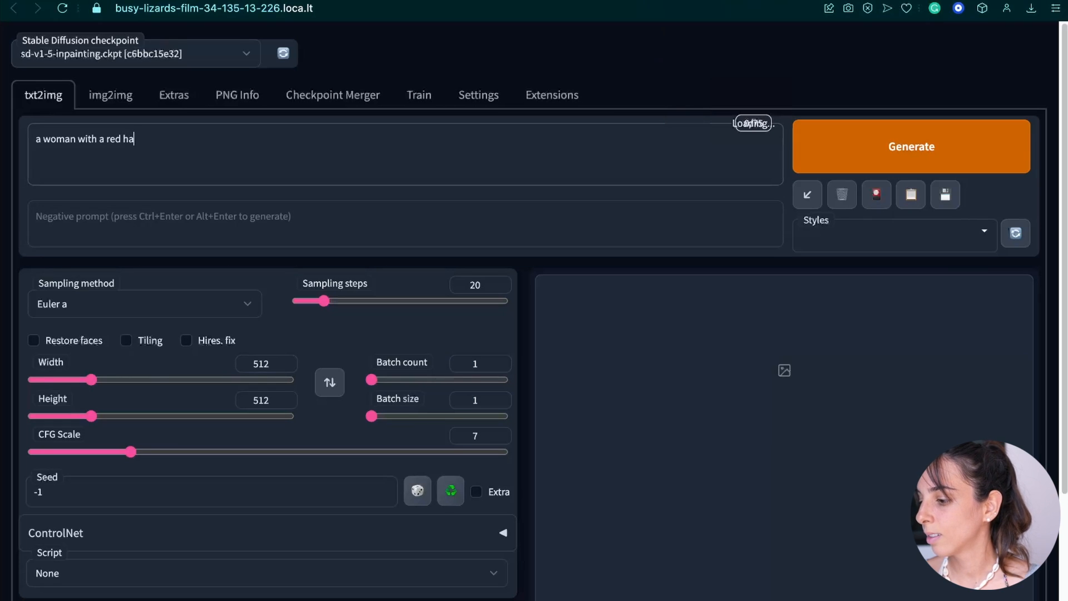
{"action": "type", "text": "t smoking"}
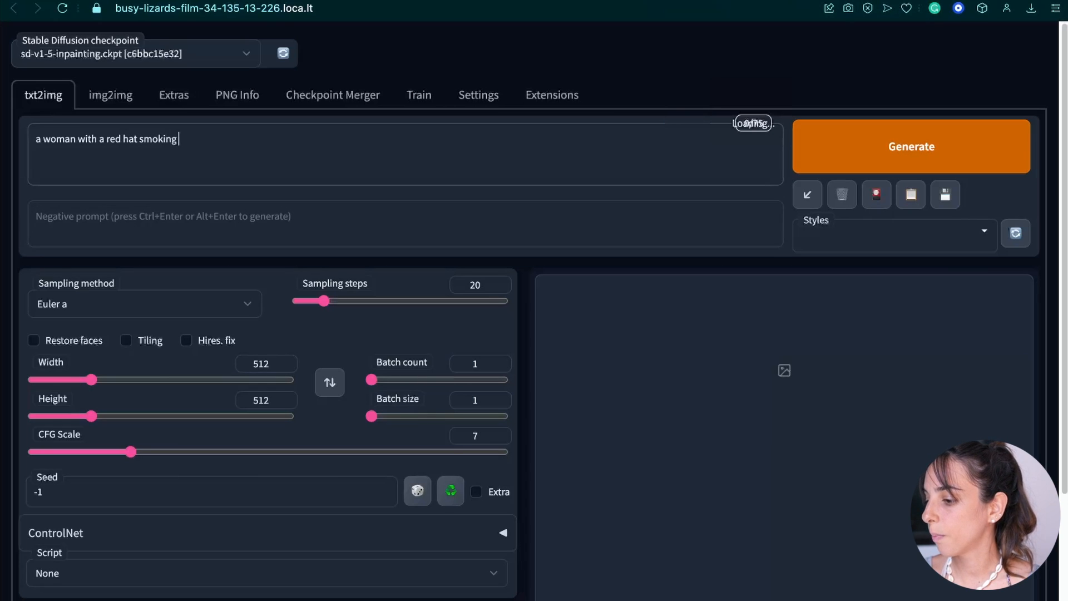
{"action": "type", "text": "a cigare"}
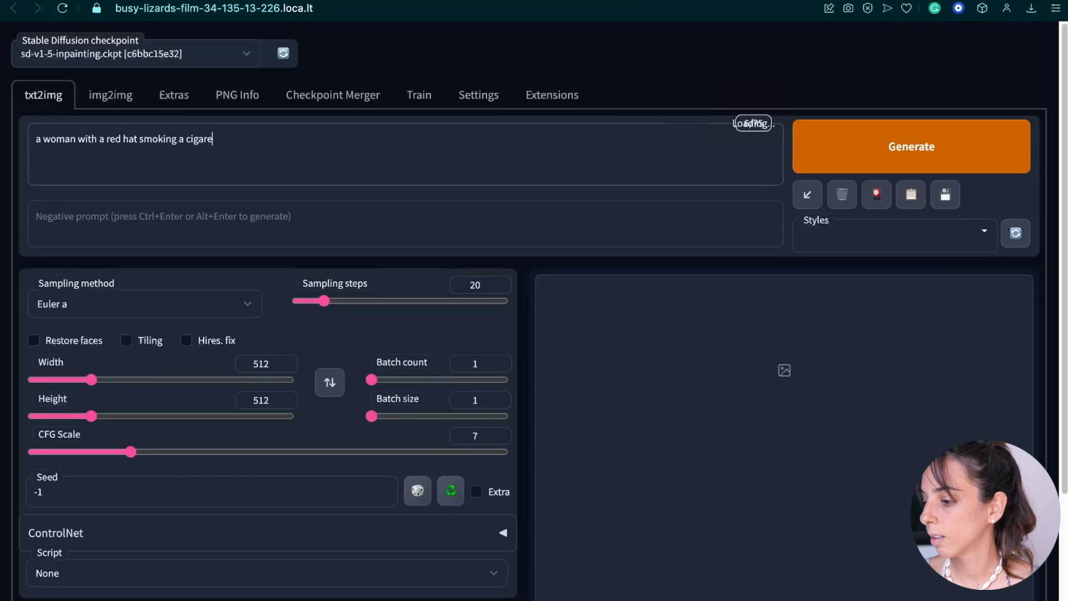
{"action": "type", "text": "tte"}
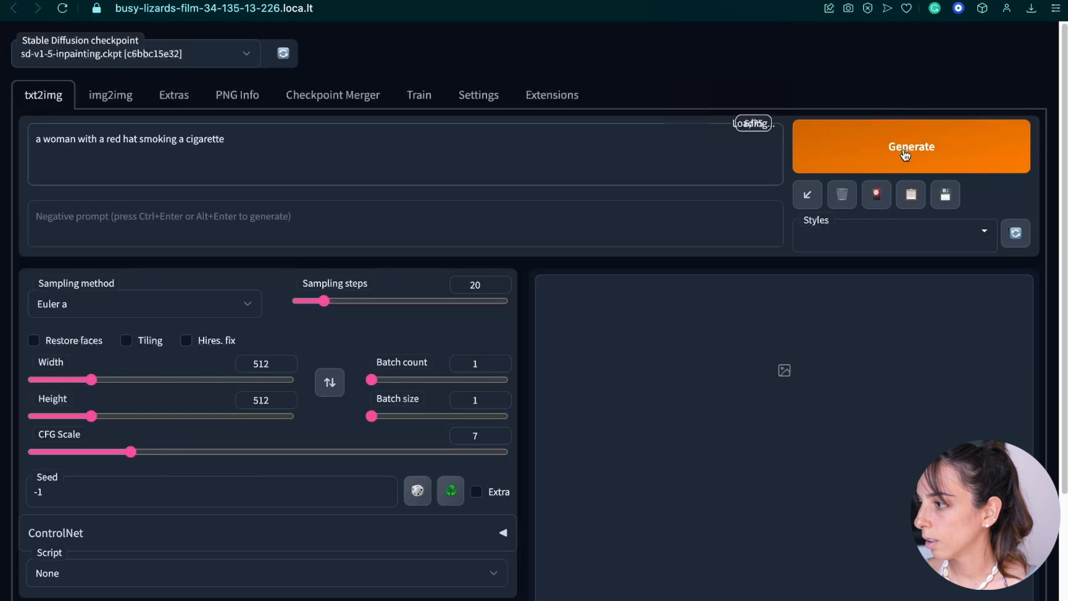
{"action": "left_click", "coordinate": [912, 147]}
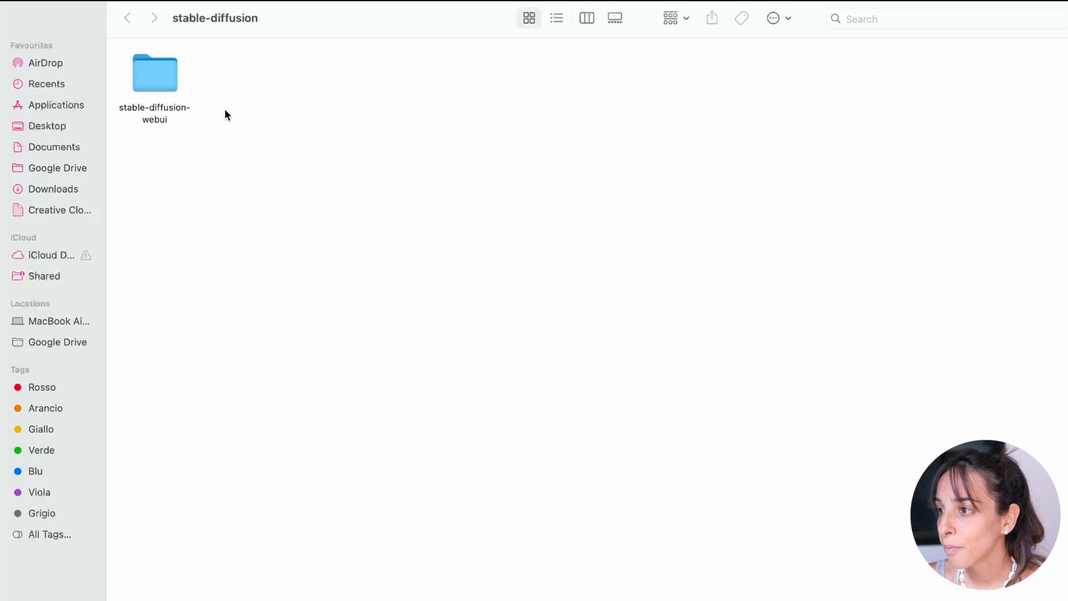
- Open stable-diffusion-webui, then models, then the Stable-diffusion folder in Finder
{"action": "double_click", "coordinate": [155, 72]}
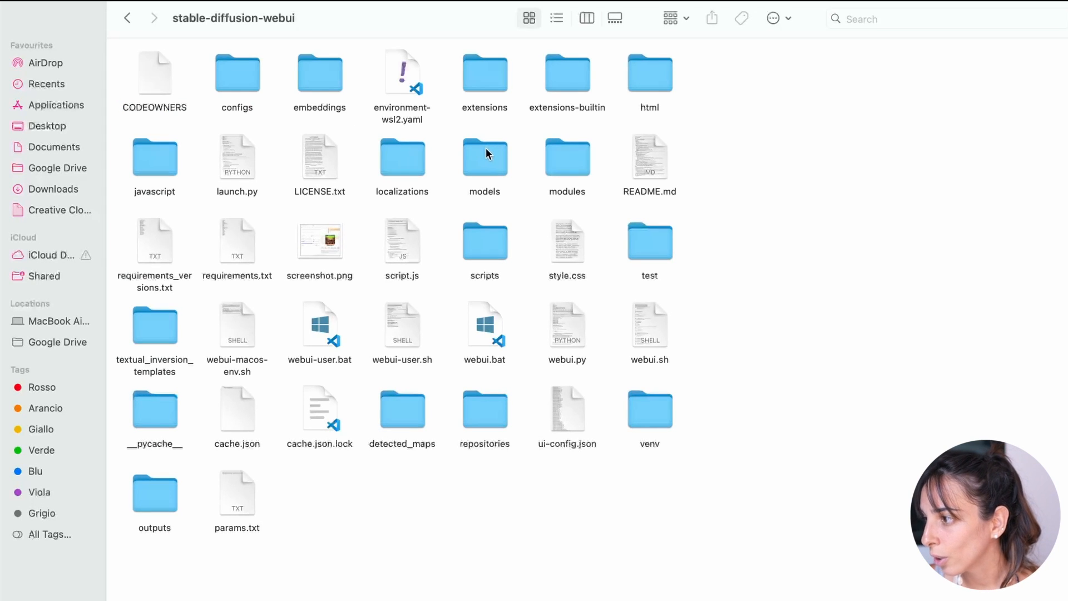
{"action": "double_click", "coordinate": [485, 159]}
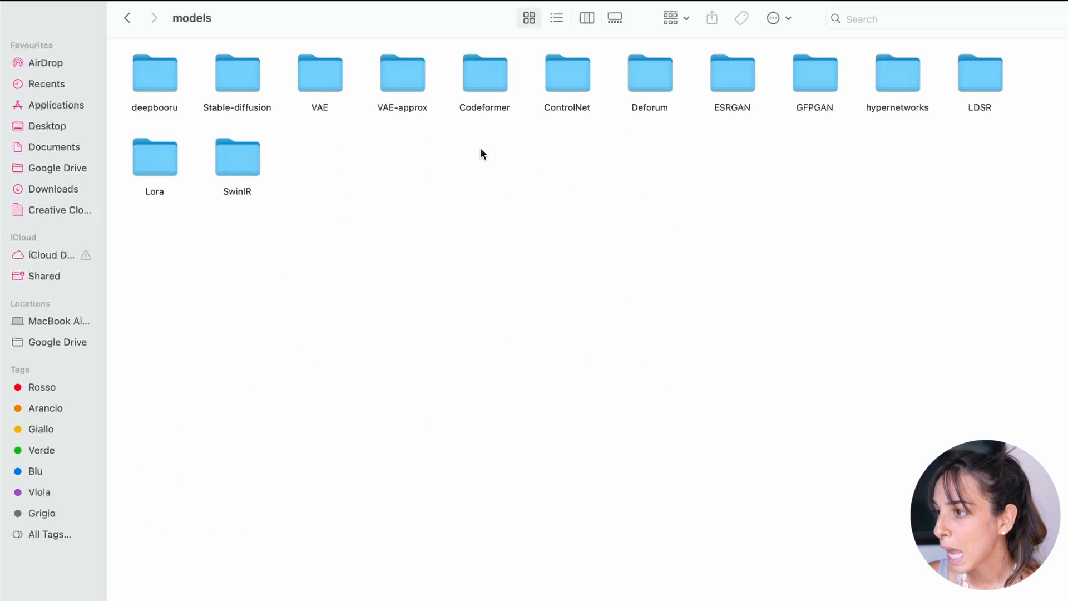
{"action": "left_click", "coordinate": [237, 72]}
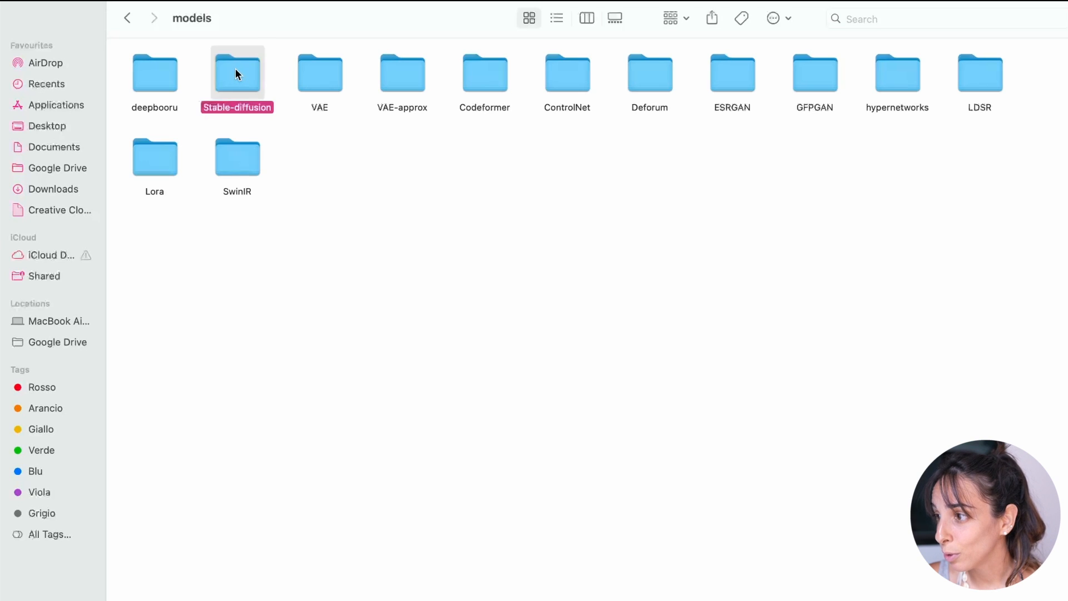
{"action": "double_click", "coordinate": [237, 72]}
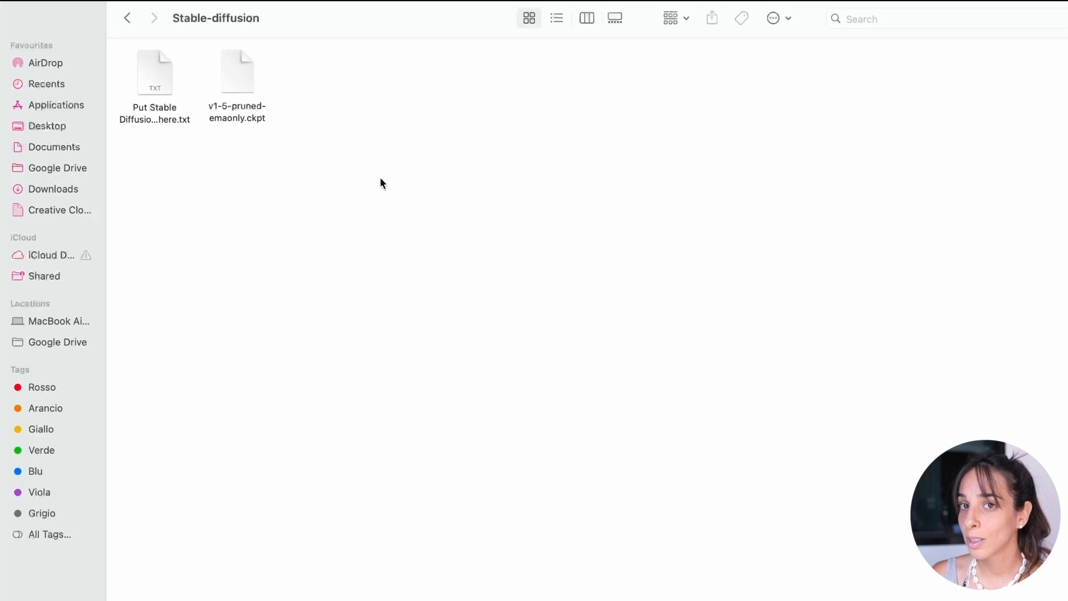
{"action": "mouse_move", "coordinate": [229, 143]}
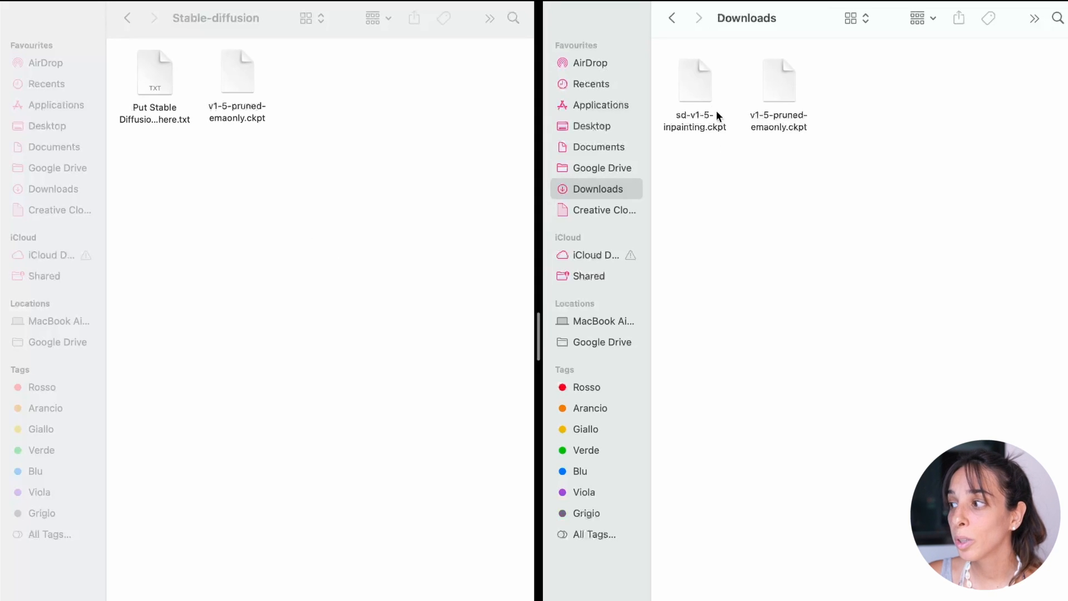
- Drag sd-v1-5-inpainting.ckpt from Downloads into the Stable-diffusion folder
{"action": "left_click_drag", "start_coordinate": [696, 75], "coordinate": [658, 133]}
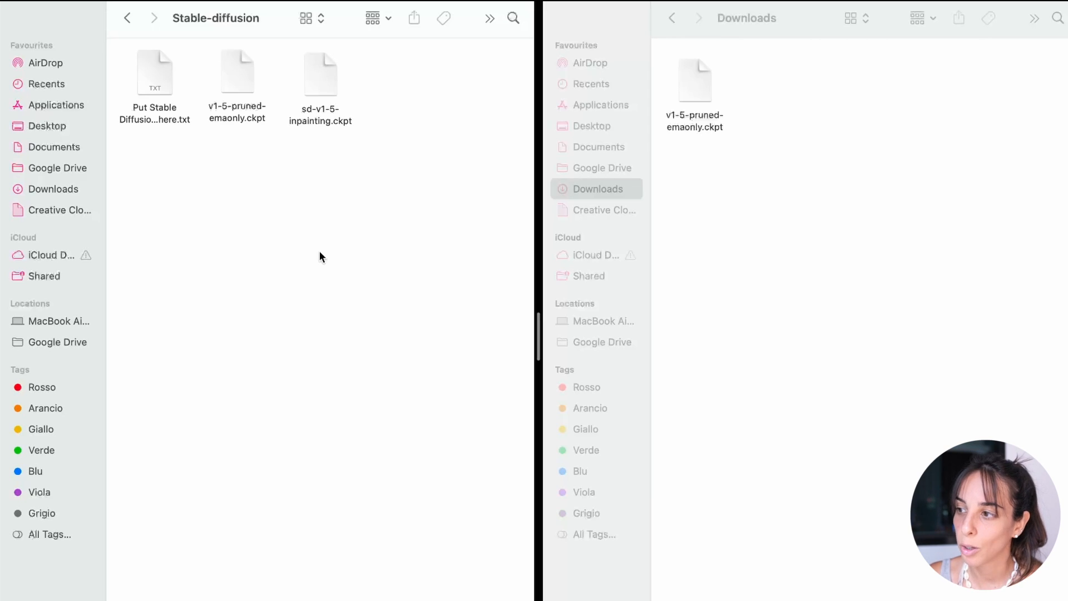
{"action": "mouse_move", "coordinate": [404, 209]}
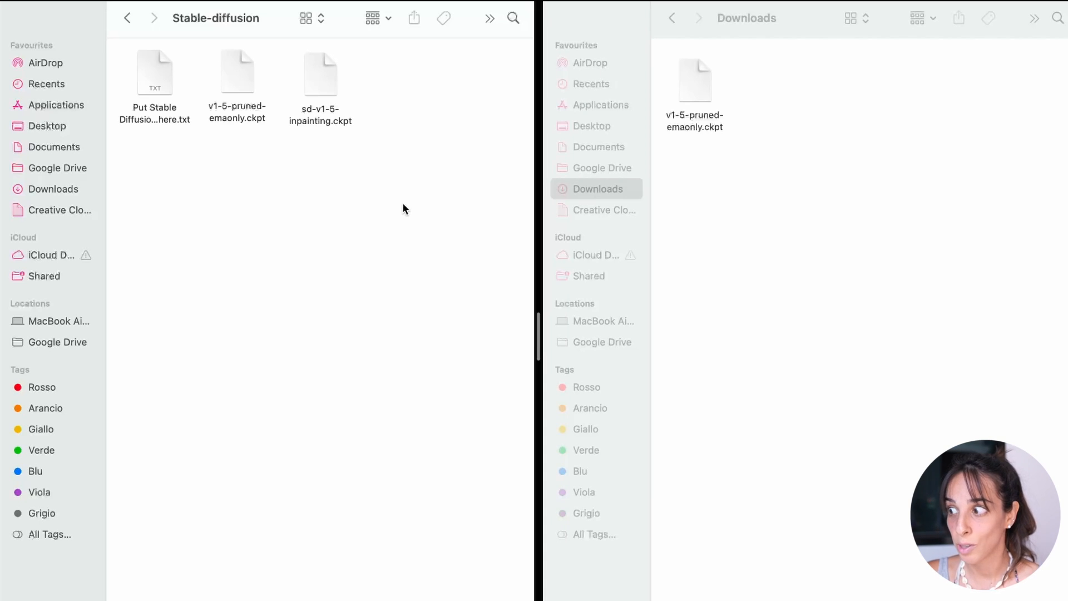
{"action": "left_click", "coordinate": [913, 8]}
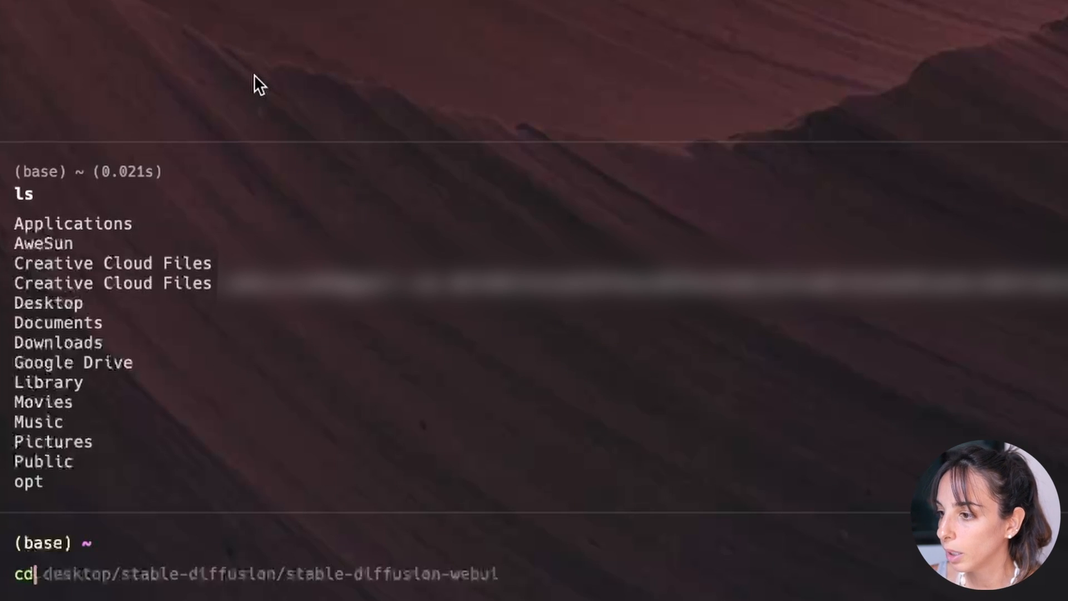
- Change directory to desktop/stable-diffusion/stable-diffusion-webui in Warp
{"action": "type", "text": "des"}
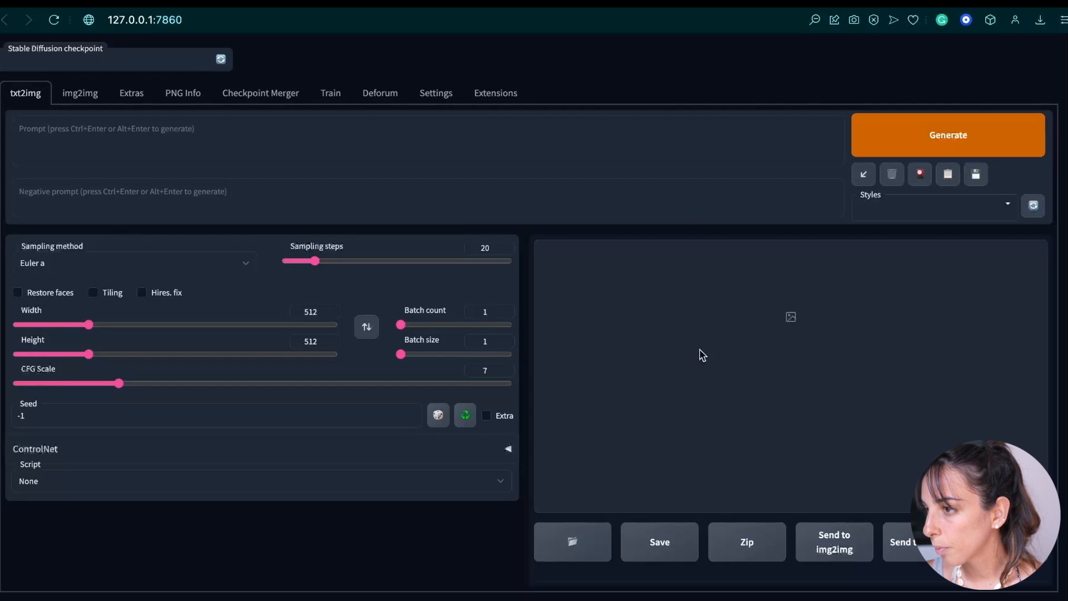
- Open the checkpoint dropdown showing sd-v1-5-inpainting.ckpt and v1-5-pruned-emaonly.ckpt
{"action": "left_click", "coordinate": [111, 61]}
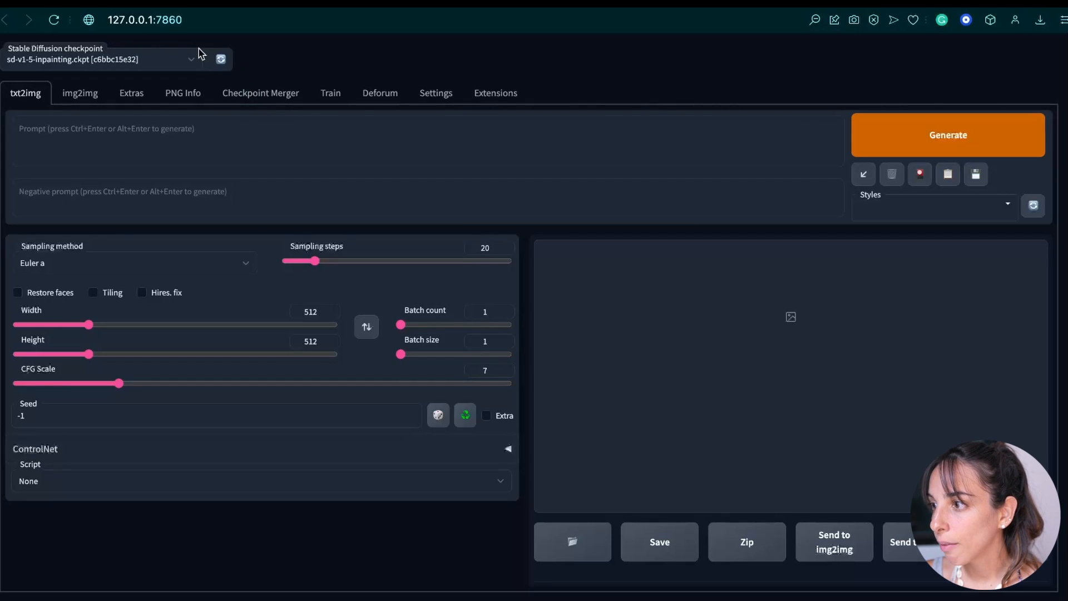
{"action": "left_click", "coordinate": [106, 59]}
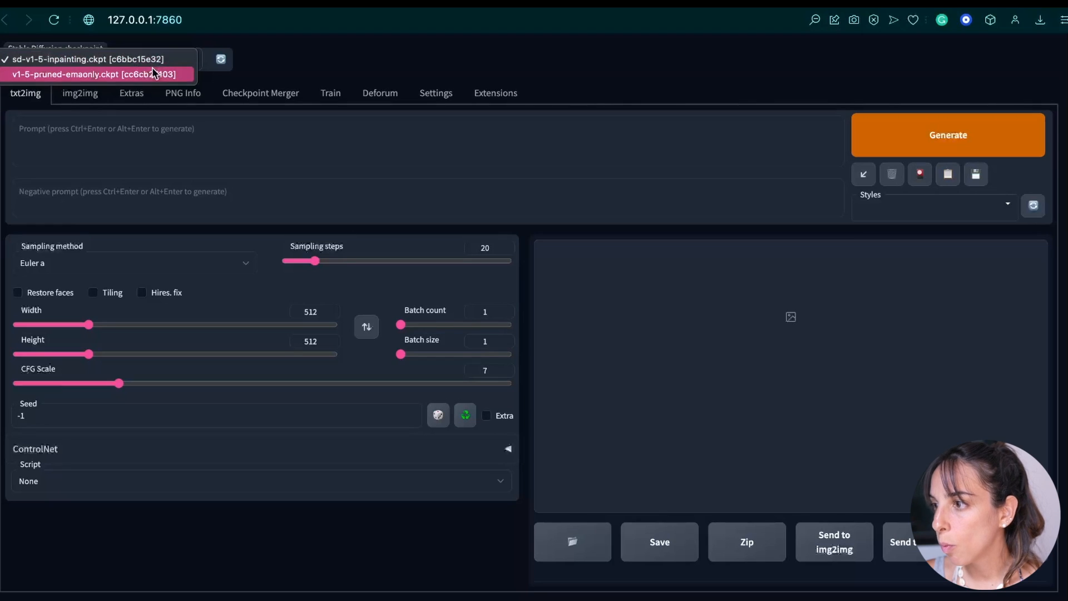